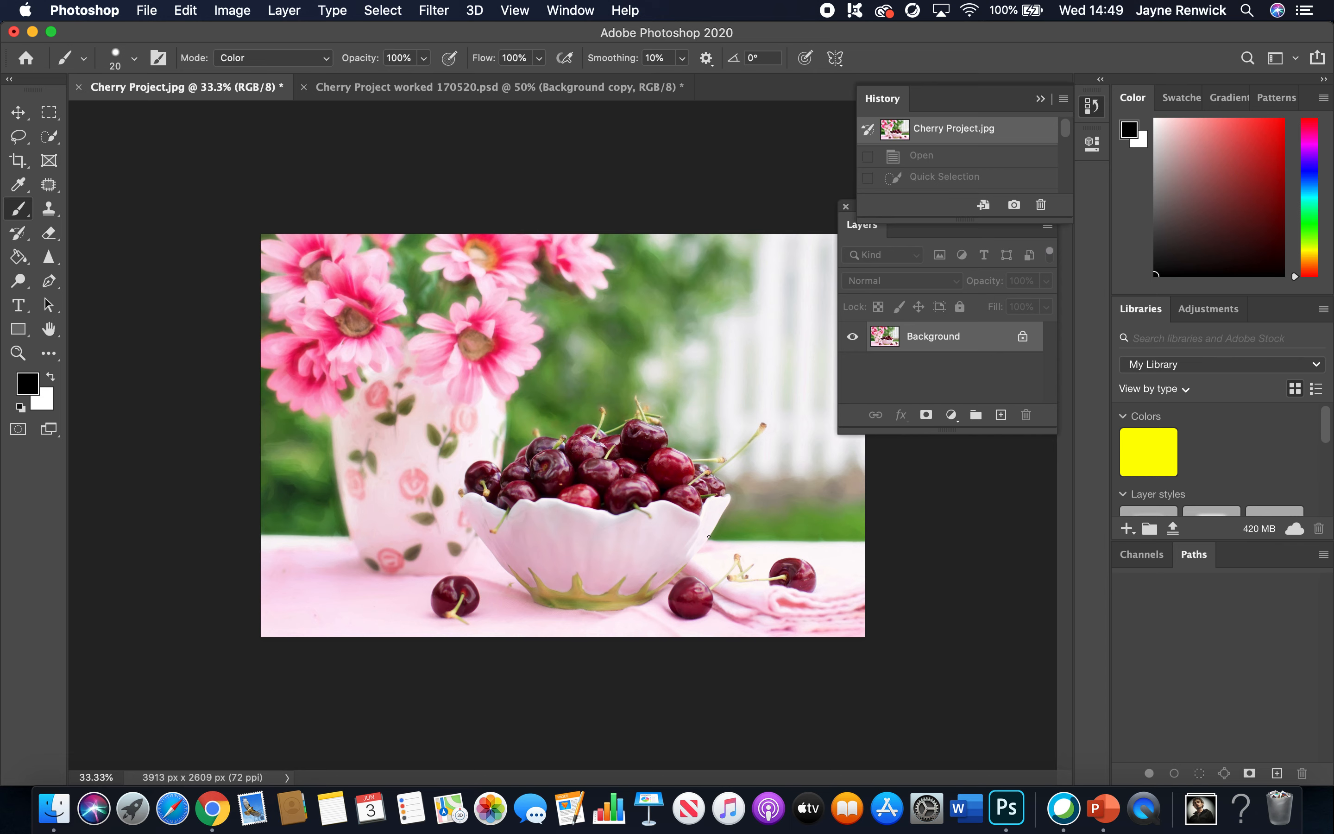
Switch to the Quick Selection tool to begin selecting the bowl's cherries
left_click(48, 136)
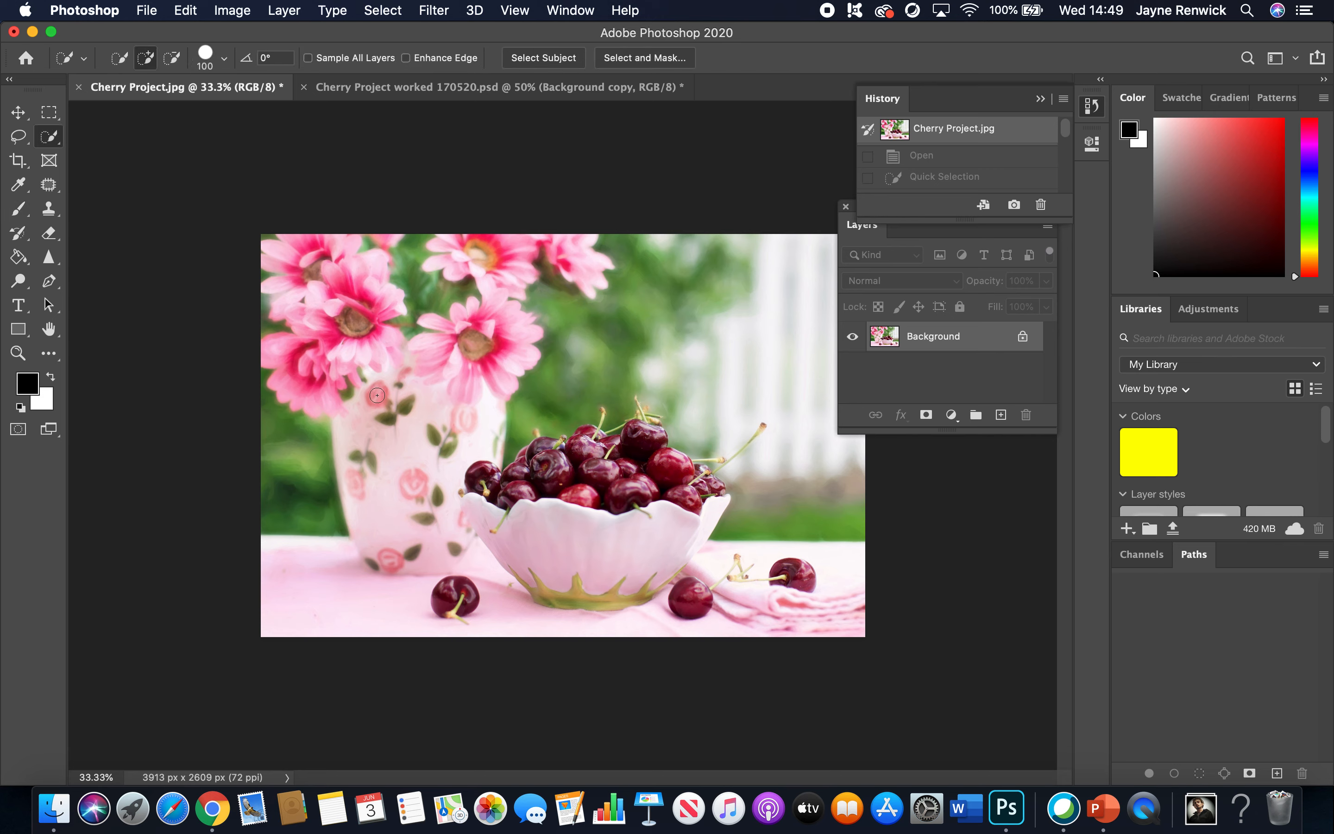
mouse_move(202, 247)
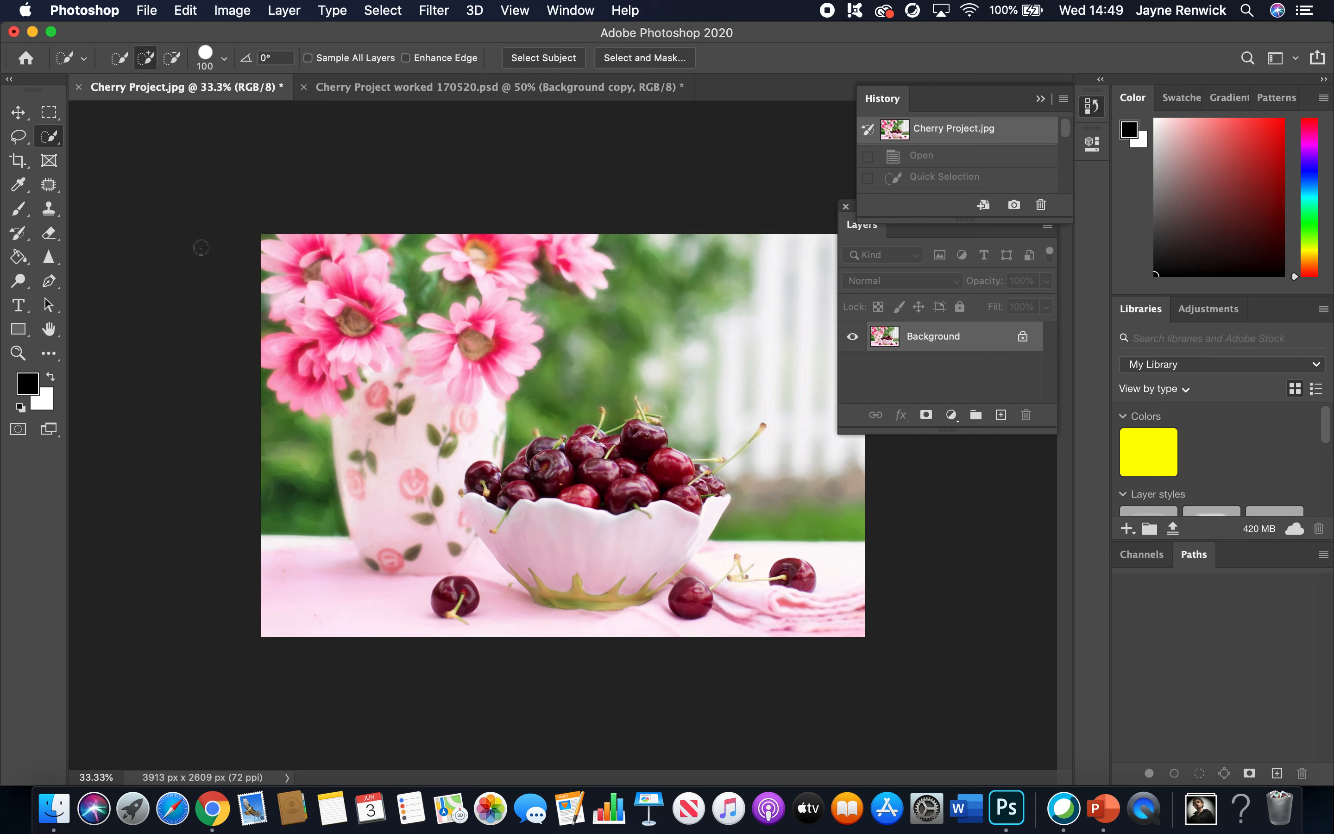
mouse_move(442, 369)
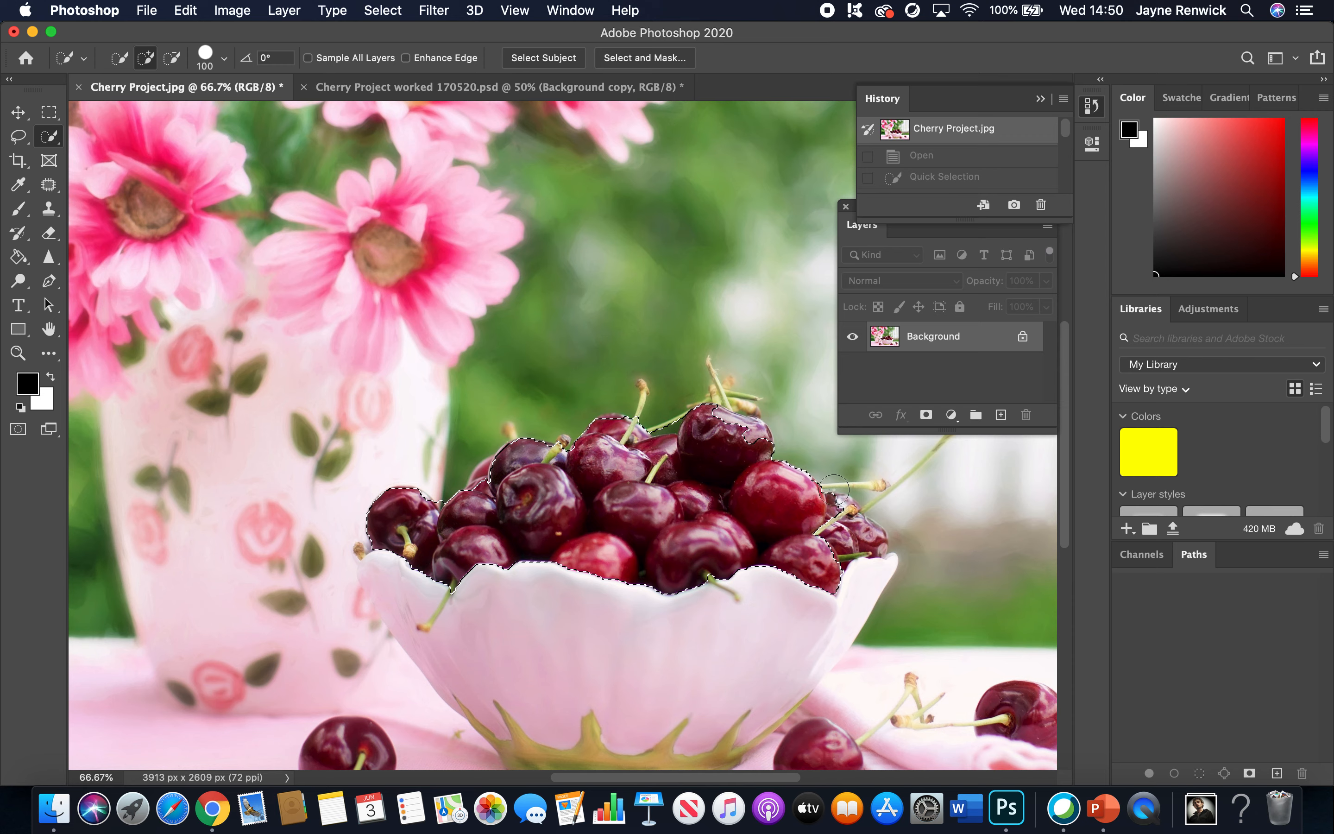
Add the loose cherries on the table, including the front-left one, to the selection
left_click(866, 469)
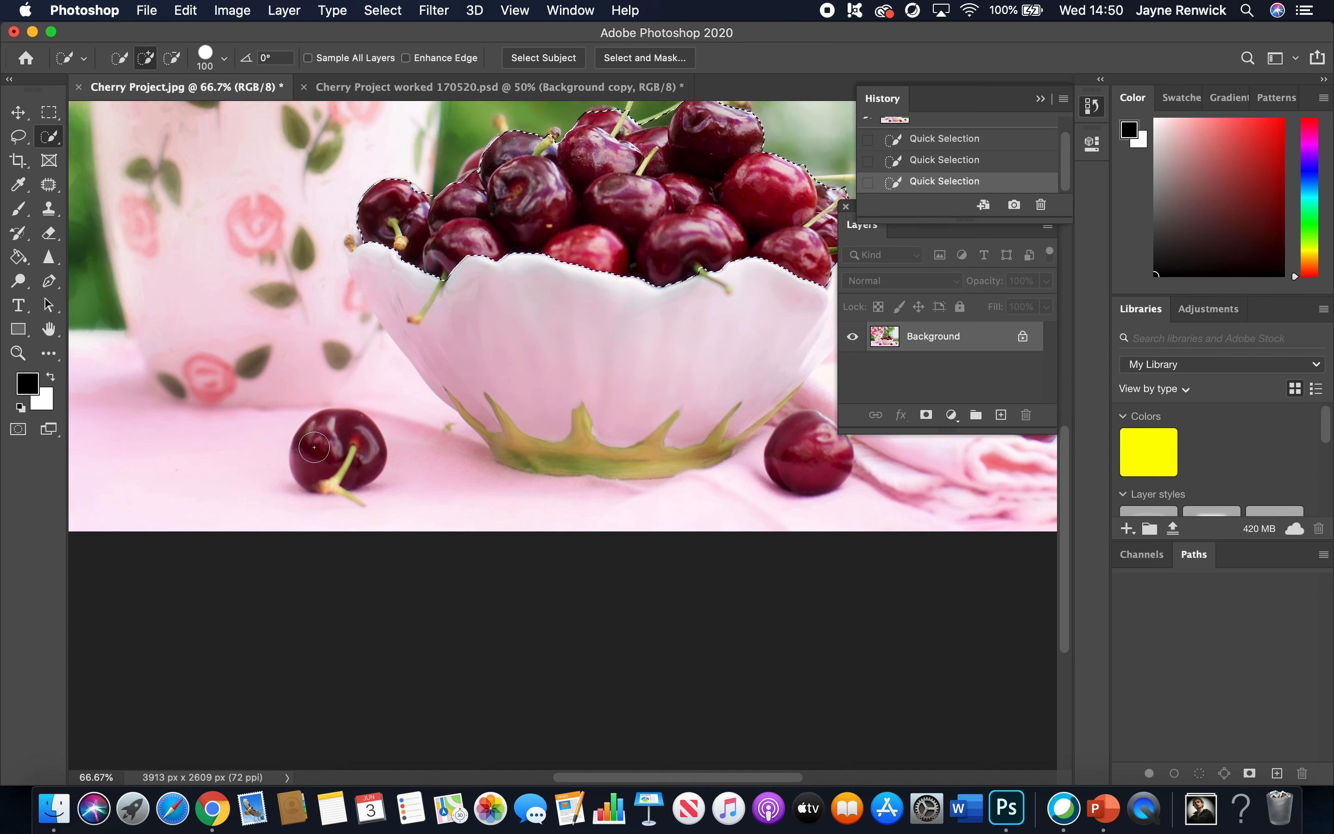
left_click(332, 436)
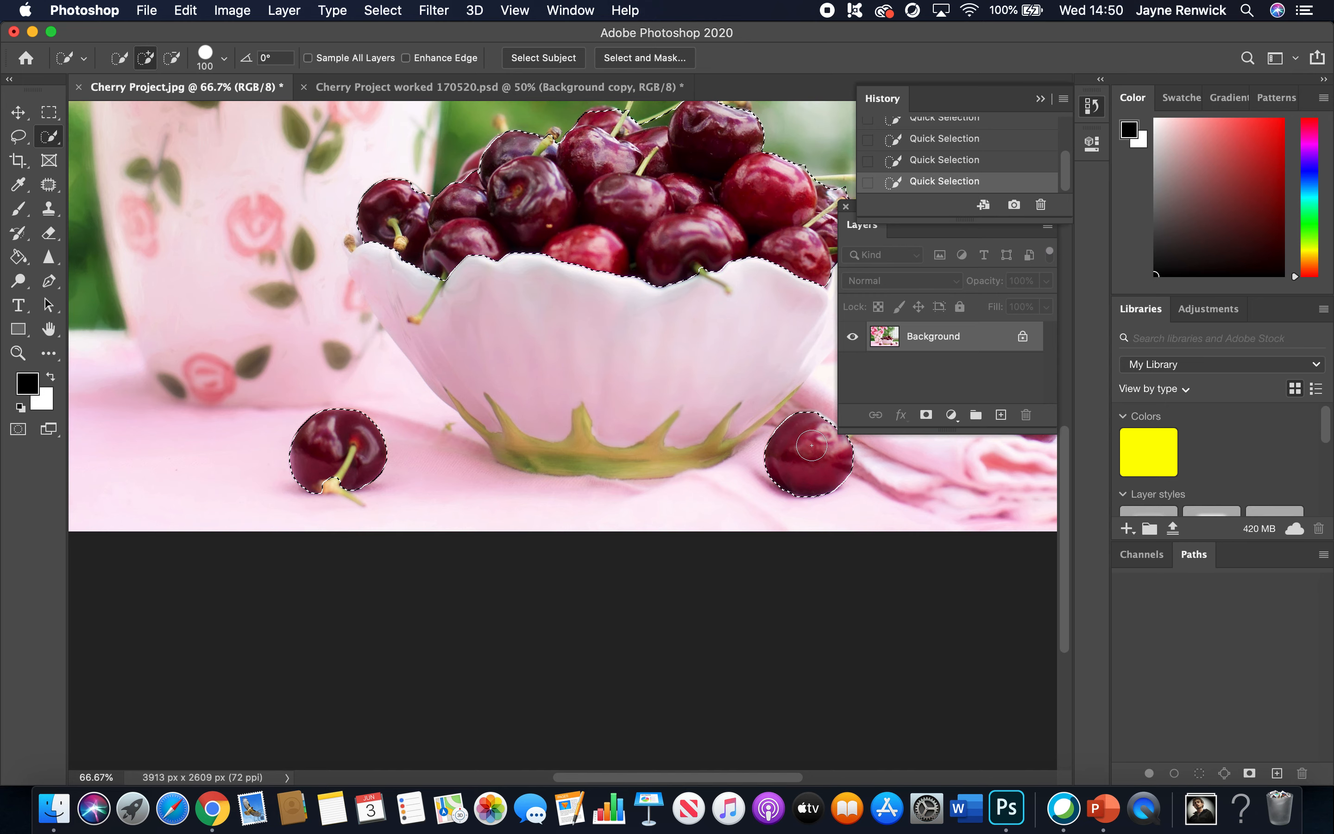
scroll("down", 3)
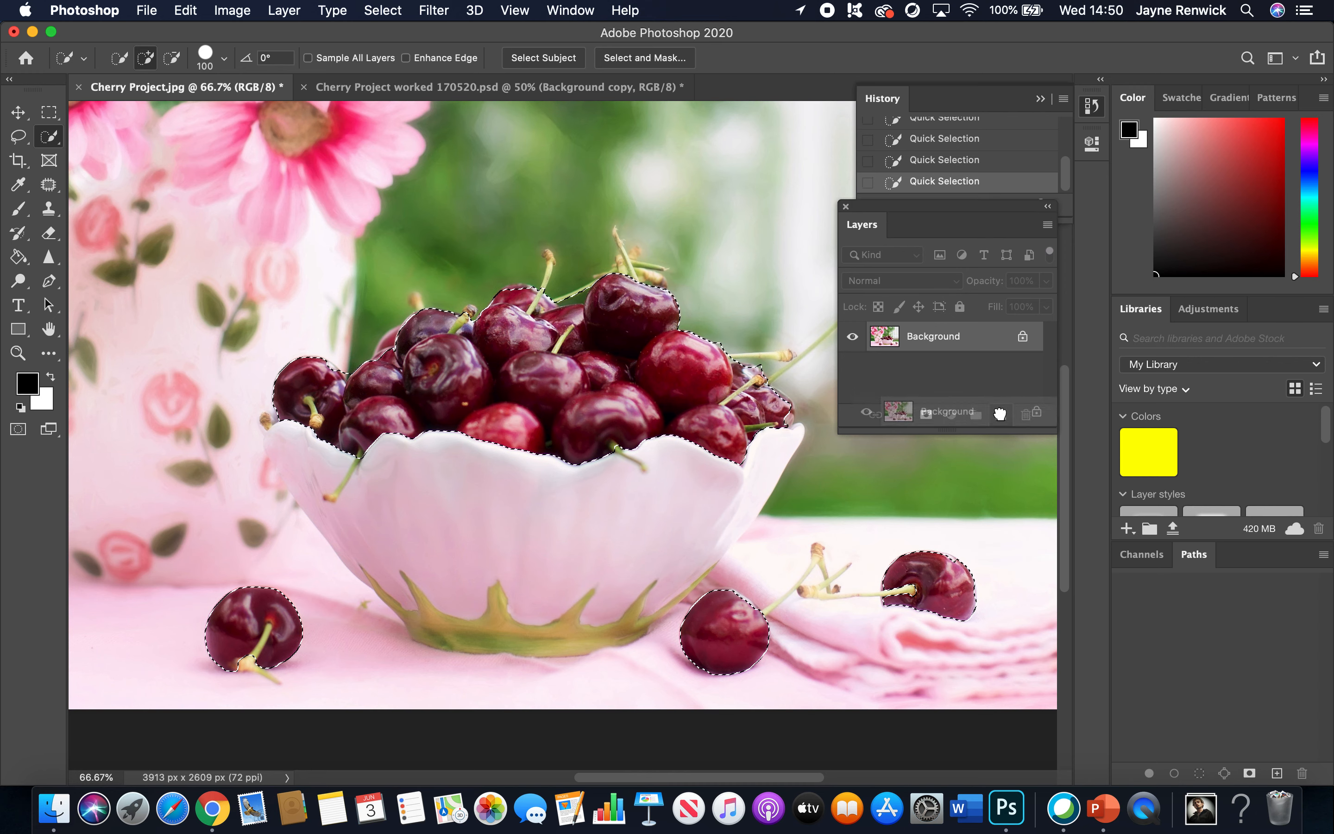
Duplicate Background into a copy masked to the cherries, then return to the Background layer
left_click(1001, 414)
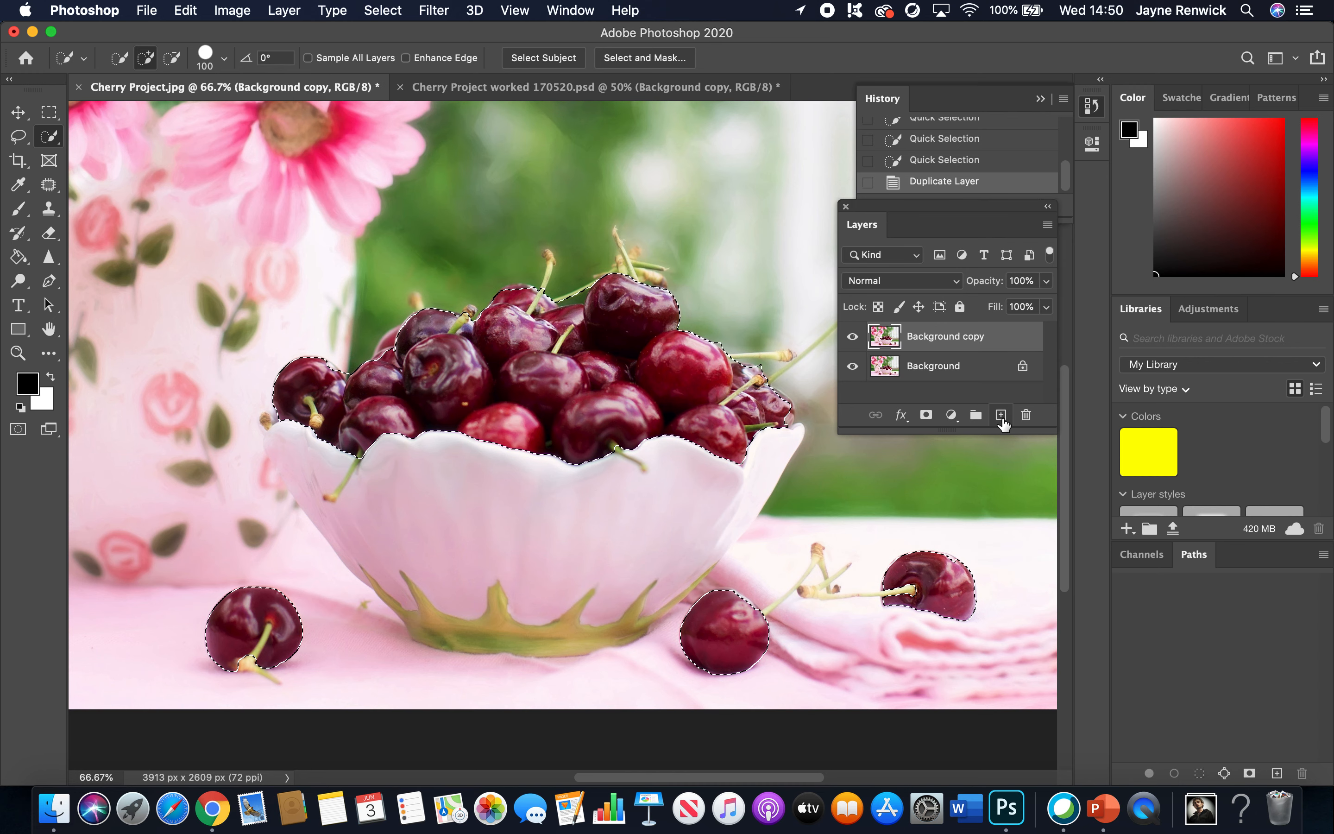
mouse_move(1002, 415)
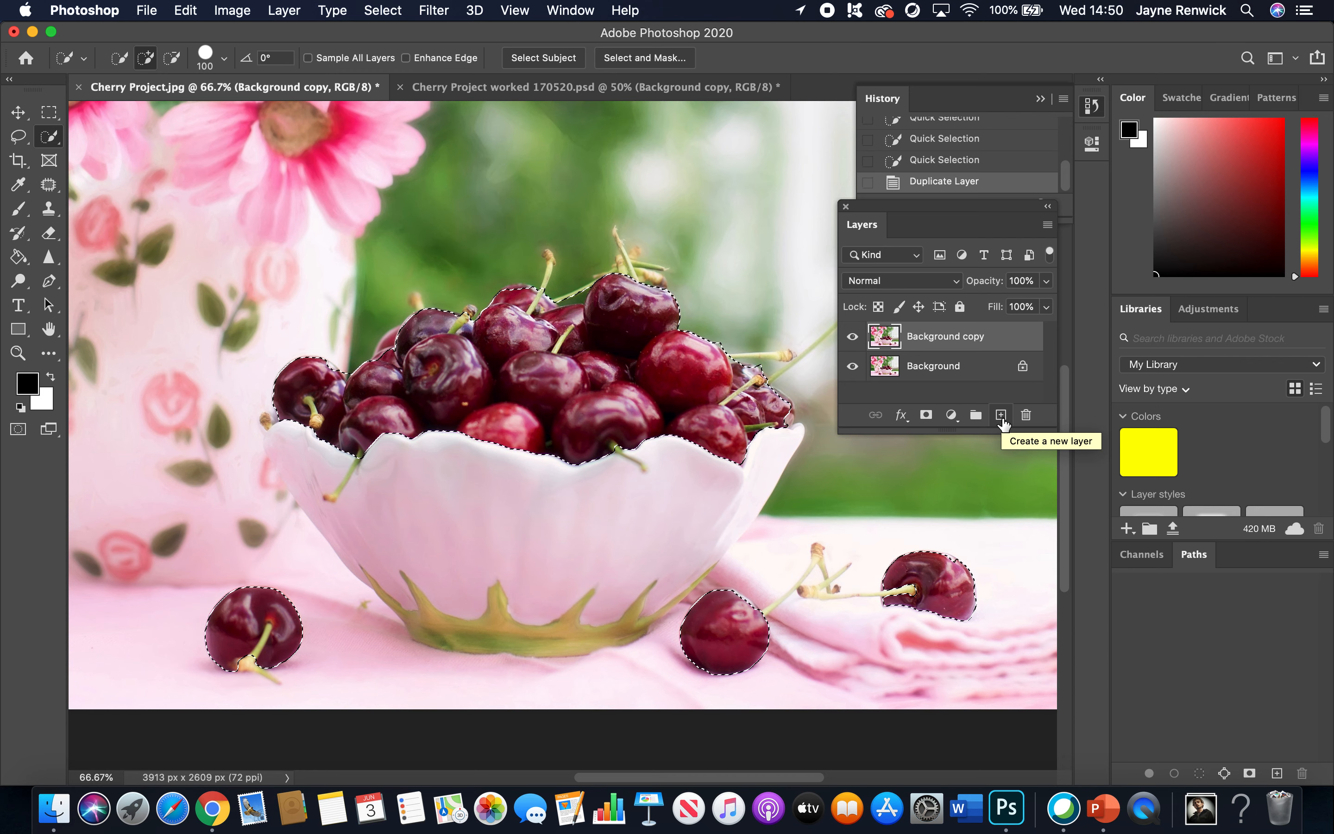
mouse_move(927, 415)
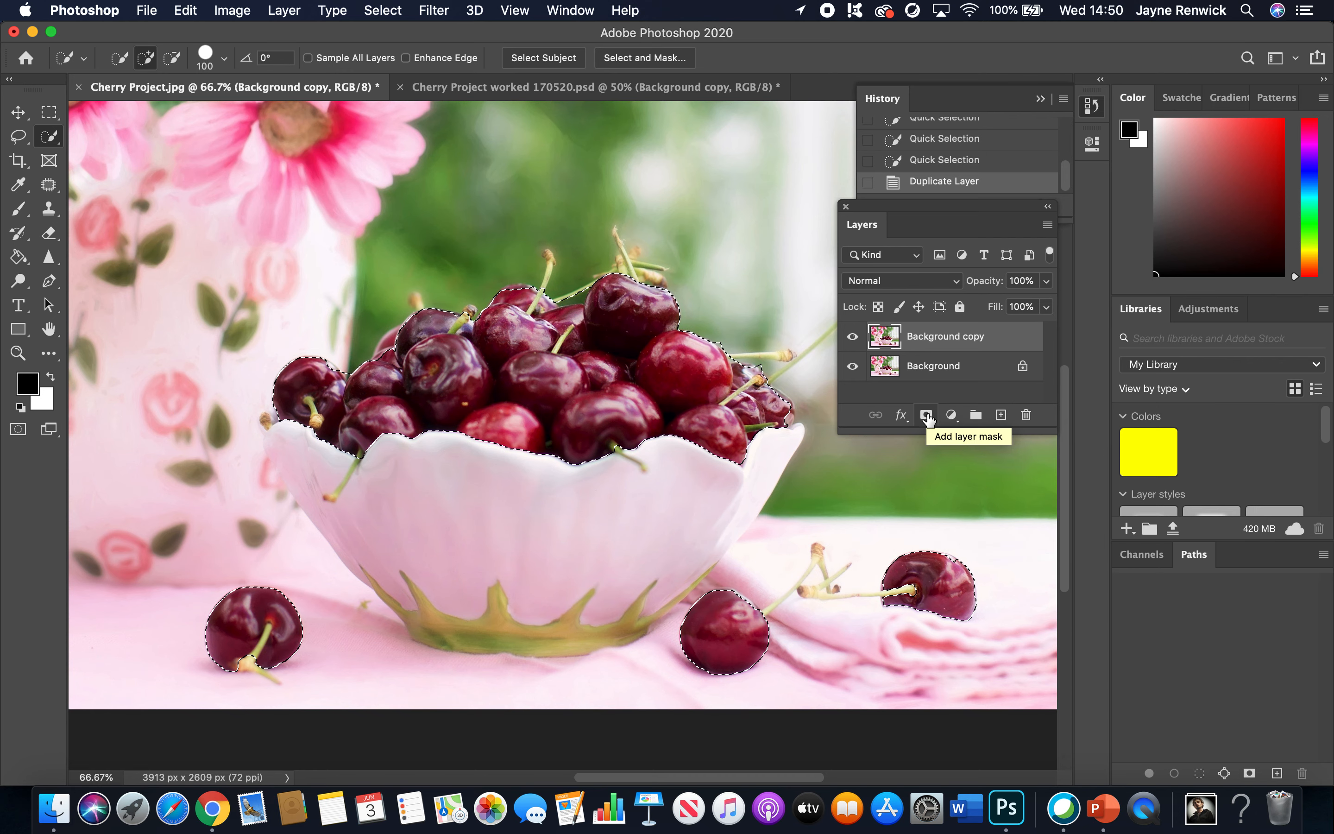
left_click(927, 414)
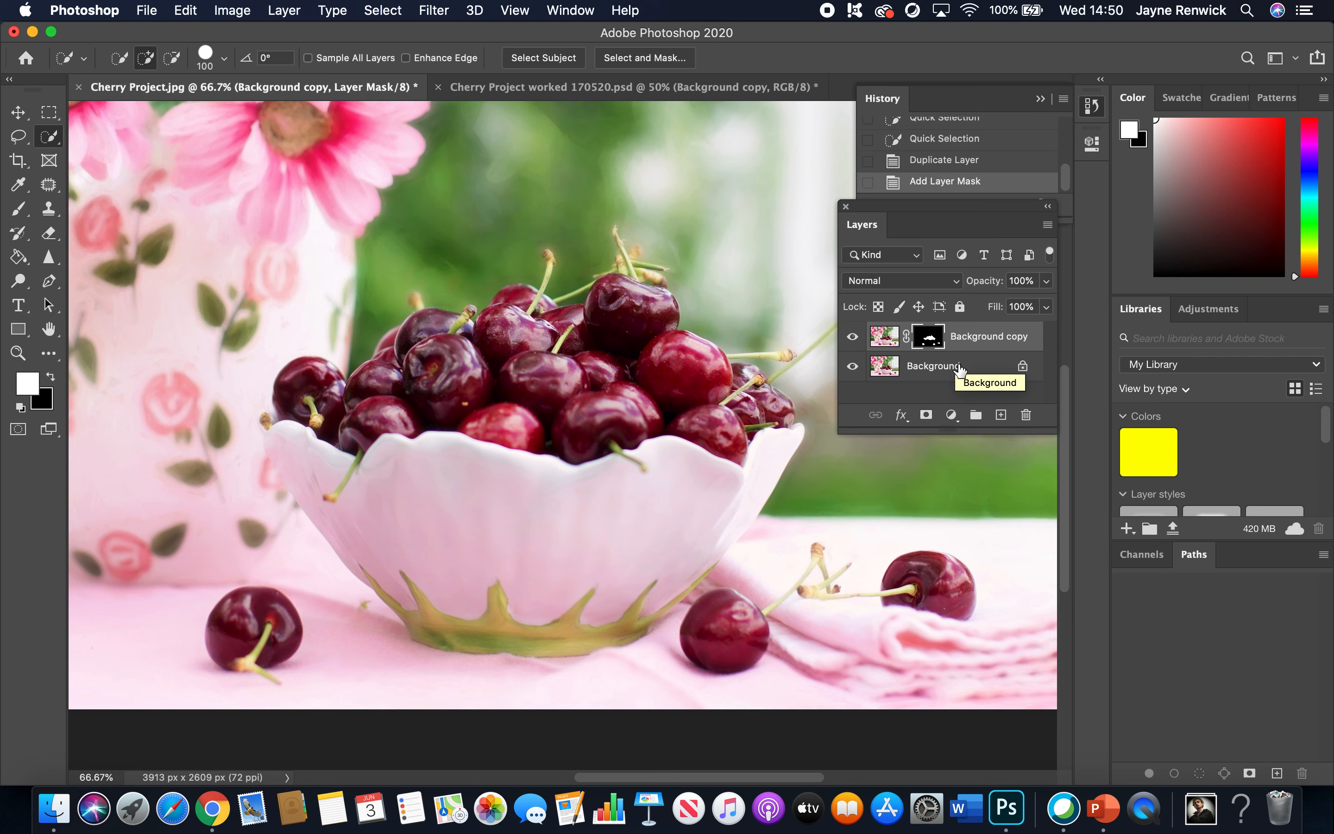
left_click(936, 366)
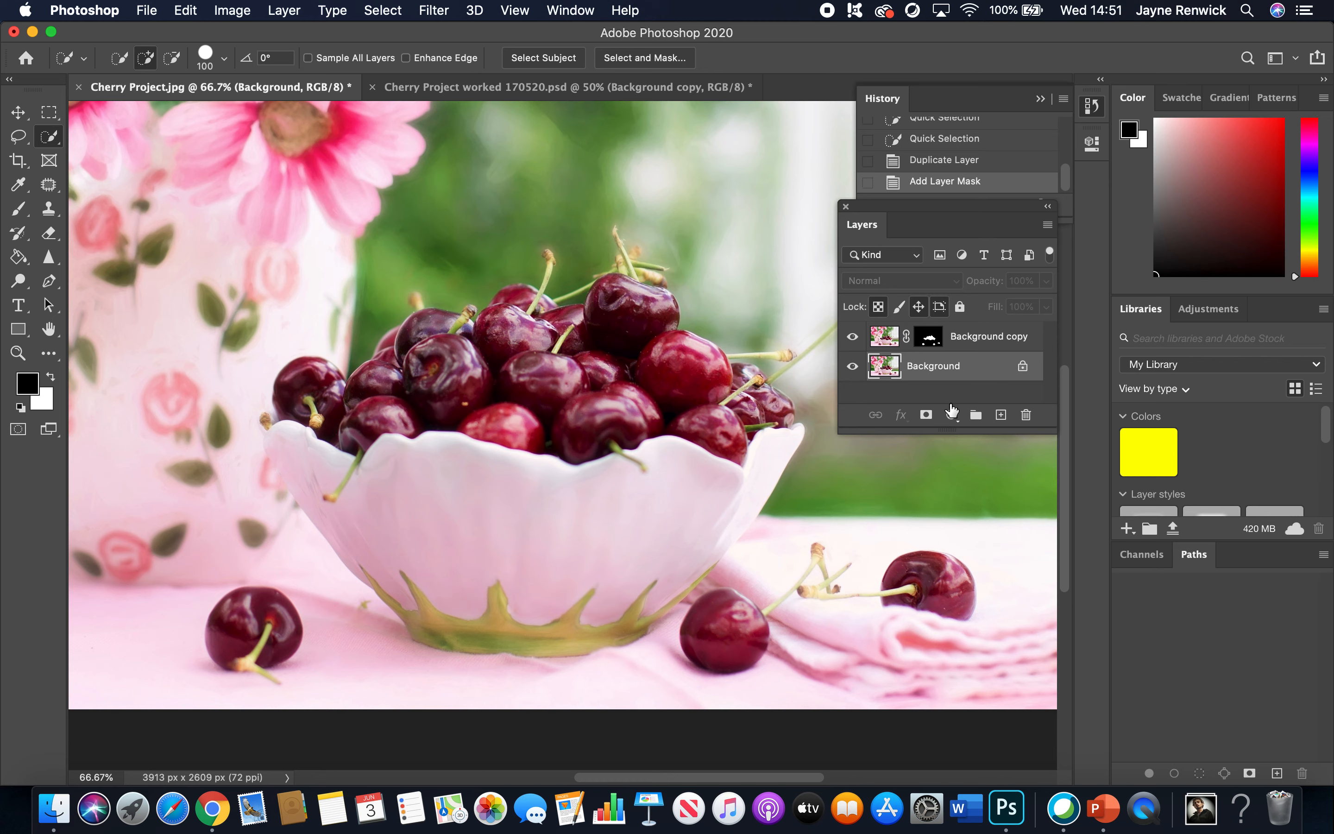
Add a Black & White adjustment above Background with Reds 25 and Yellows 71
left_click(950, 414)
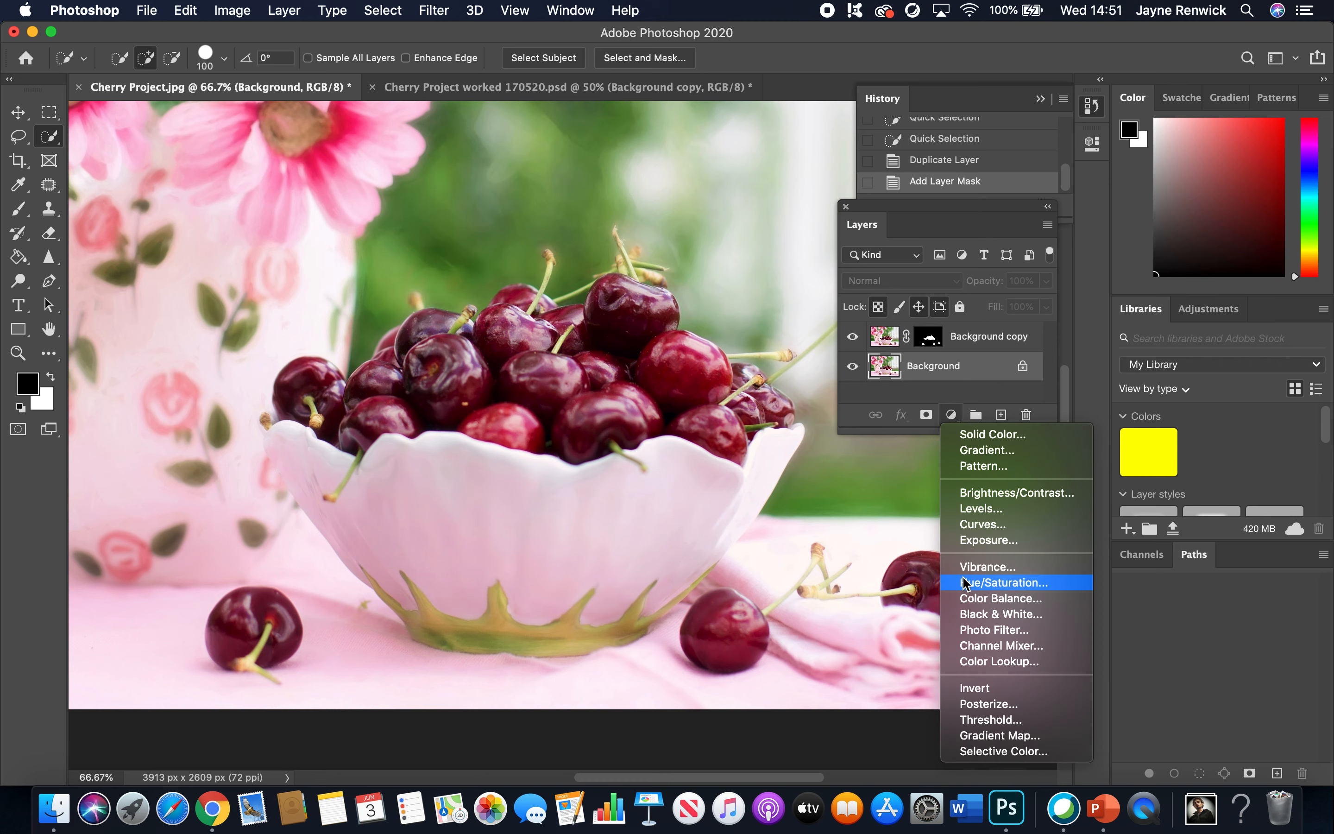
left_click(1000, 614)
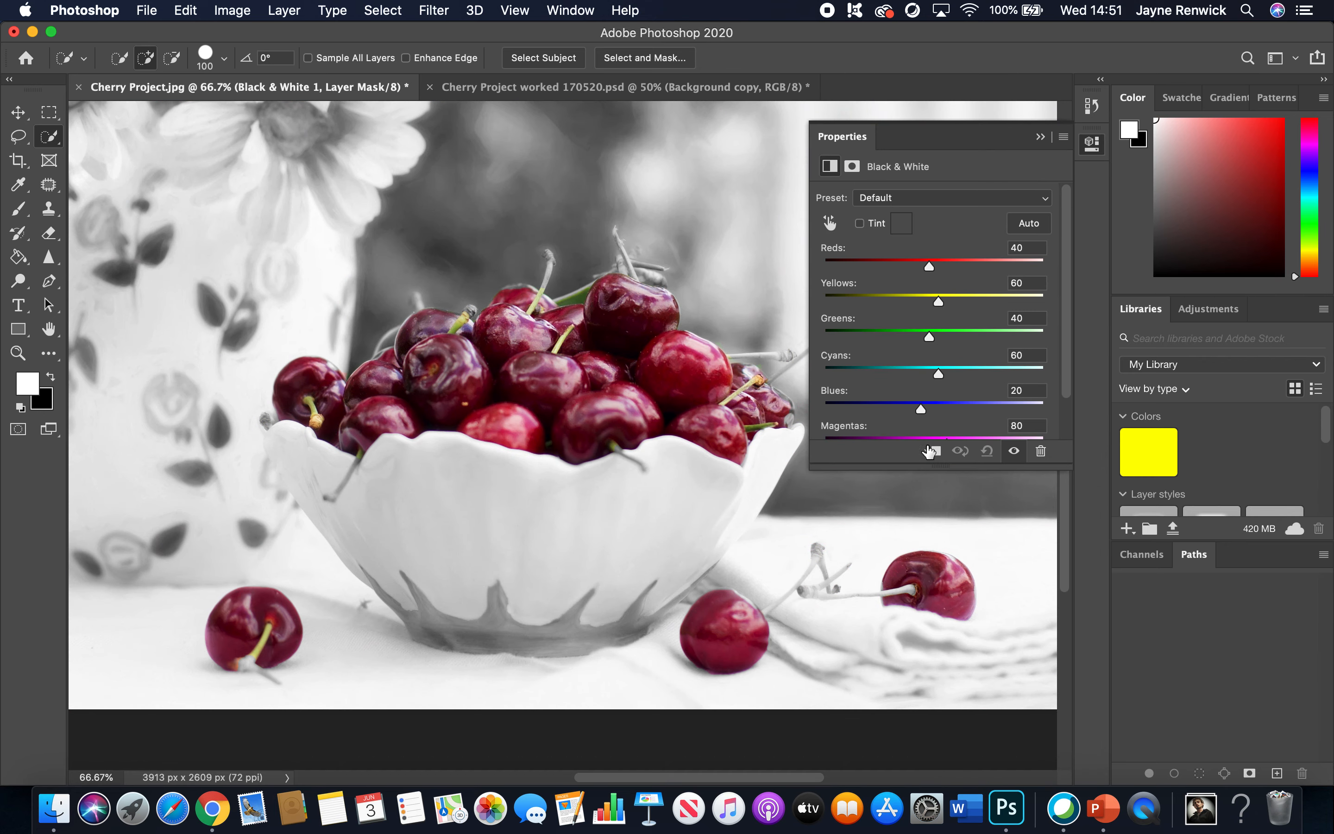
mouse_move(926, 355)
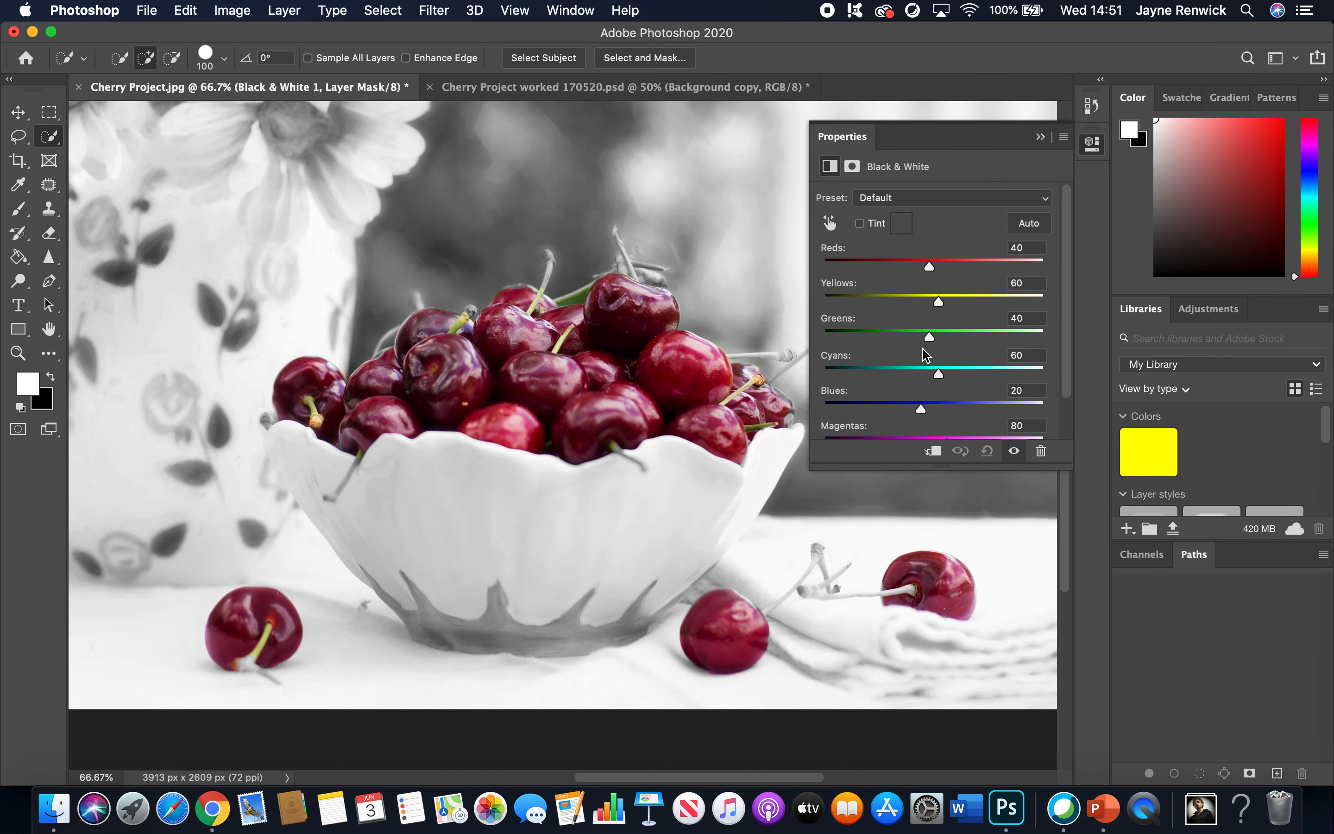
mouse_move(930, 322)
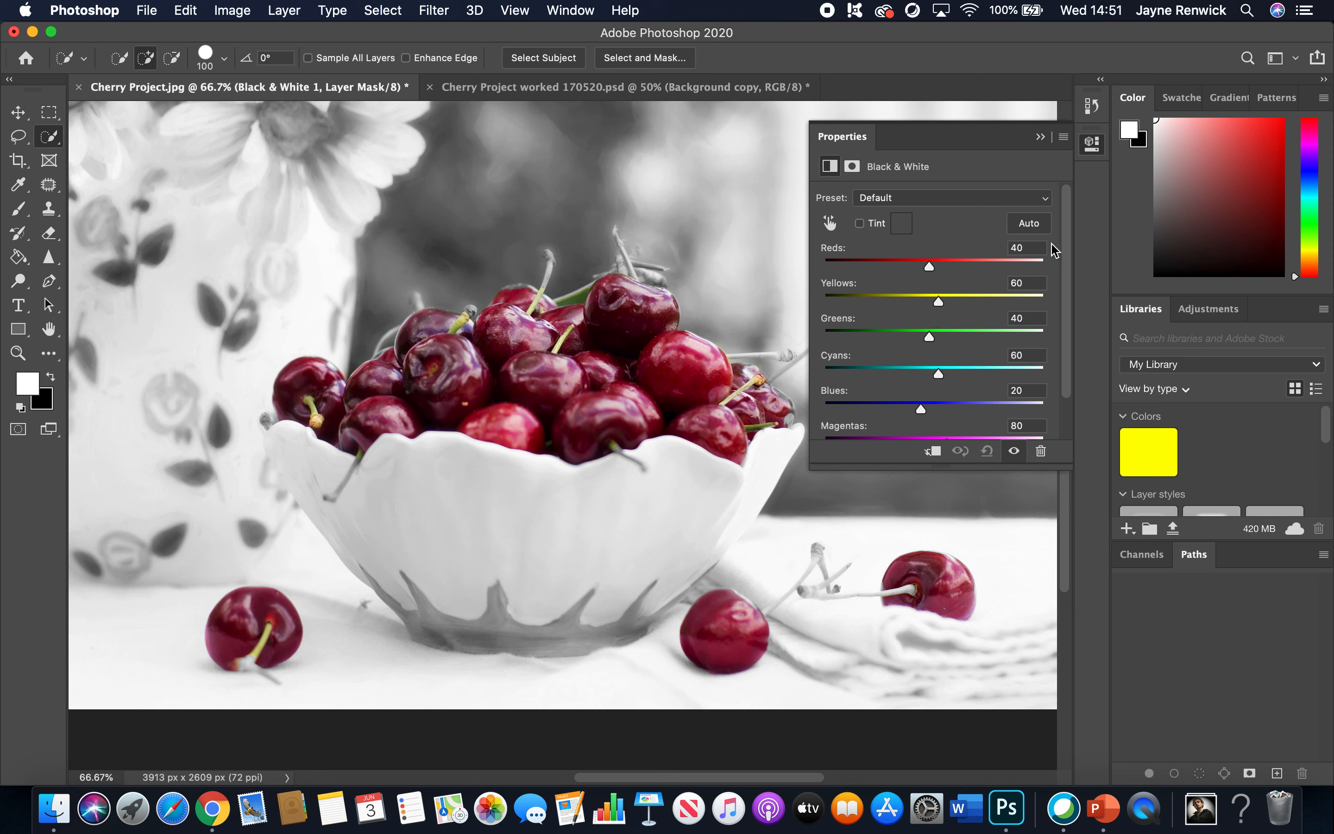
double_click(1025, 247)
type("25")
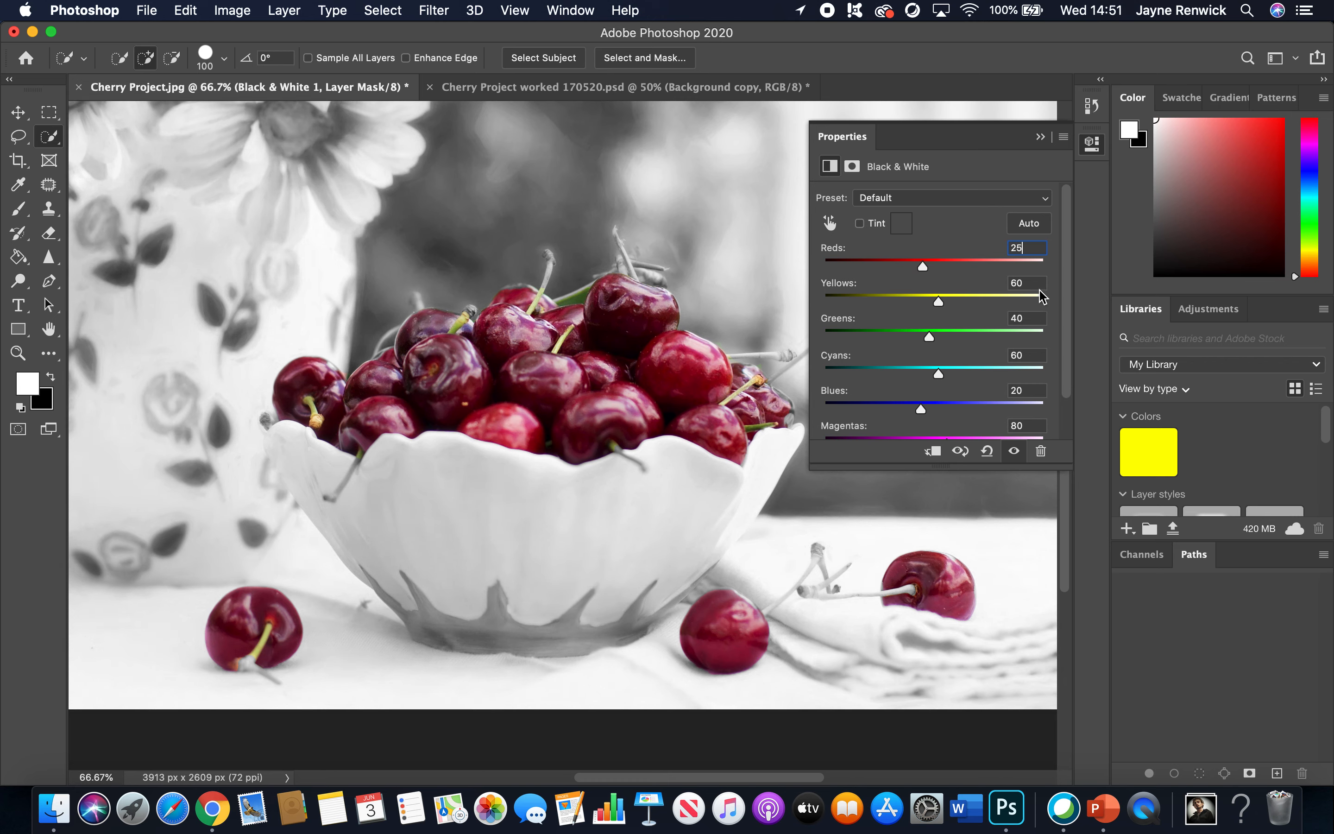
left_click(1026, 283)
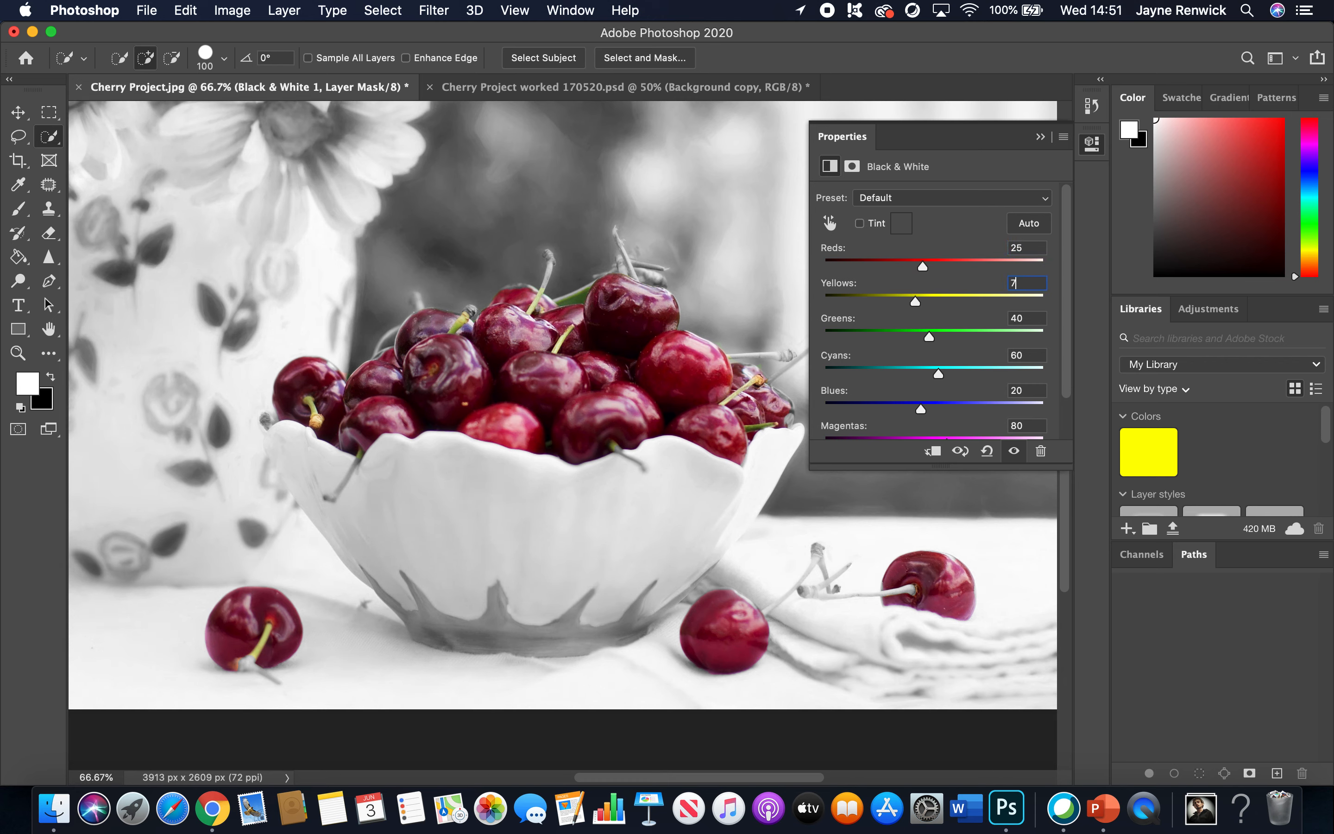
type("1")
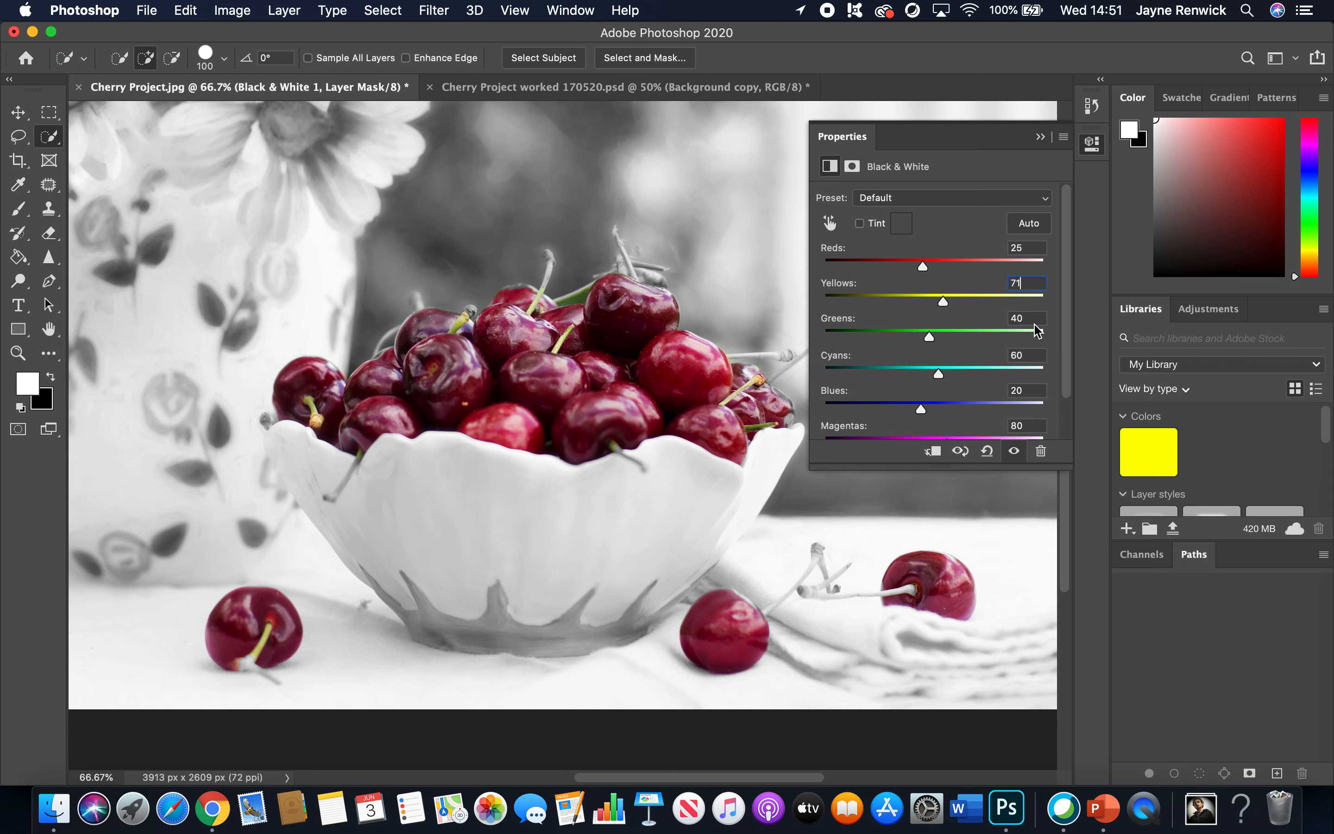
left_click(1026, 318)
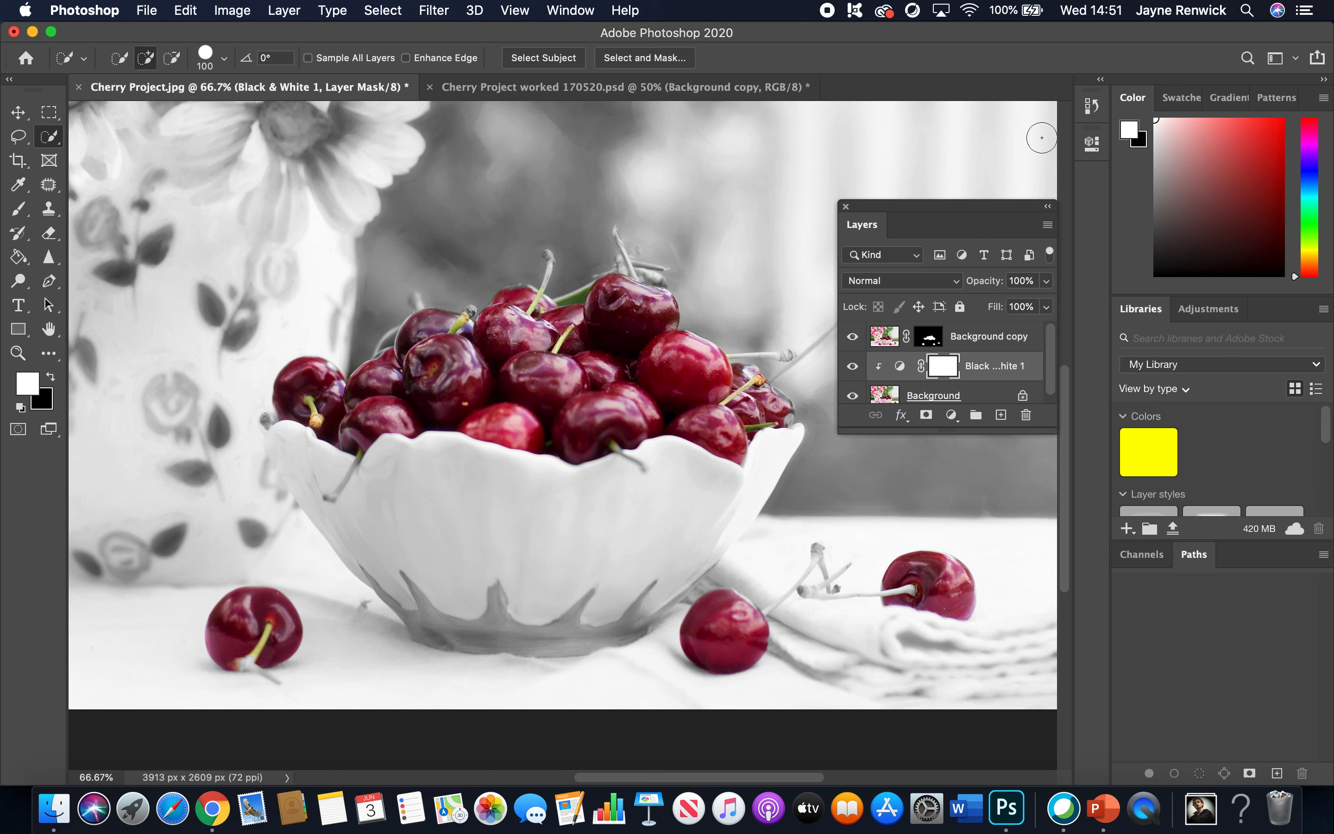
mouse_move(978, 338)
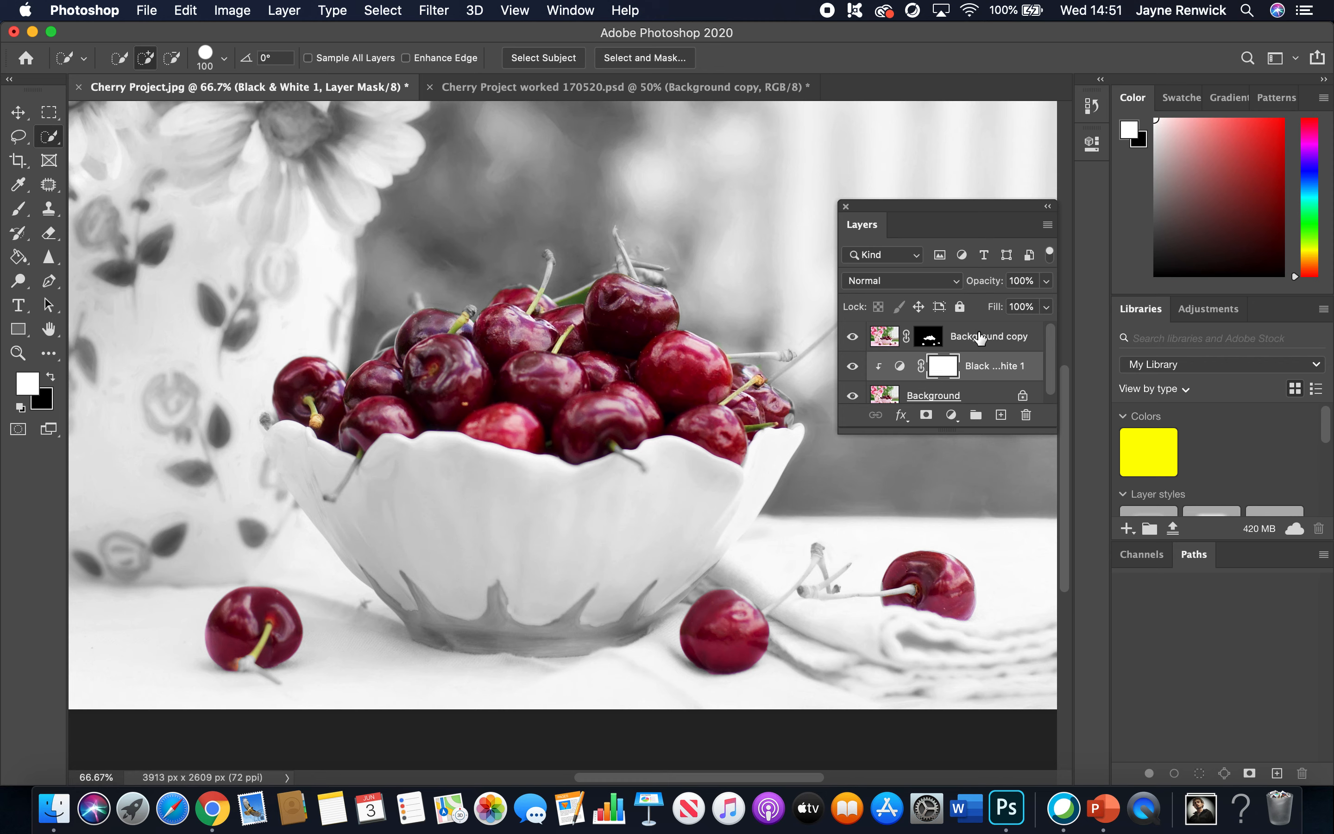
mouse_move(976, 415)
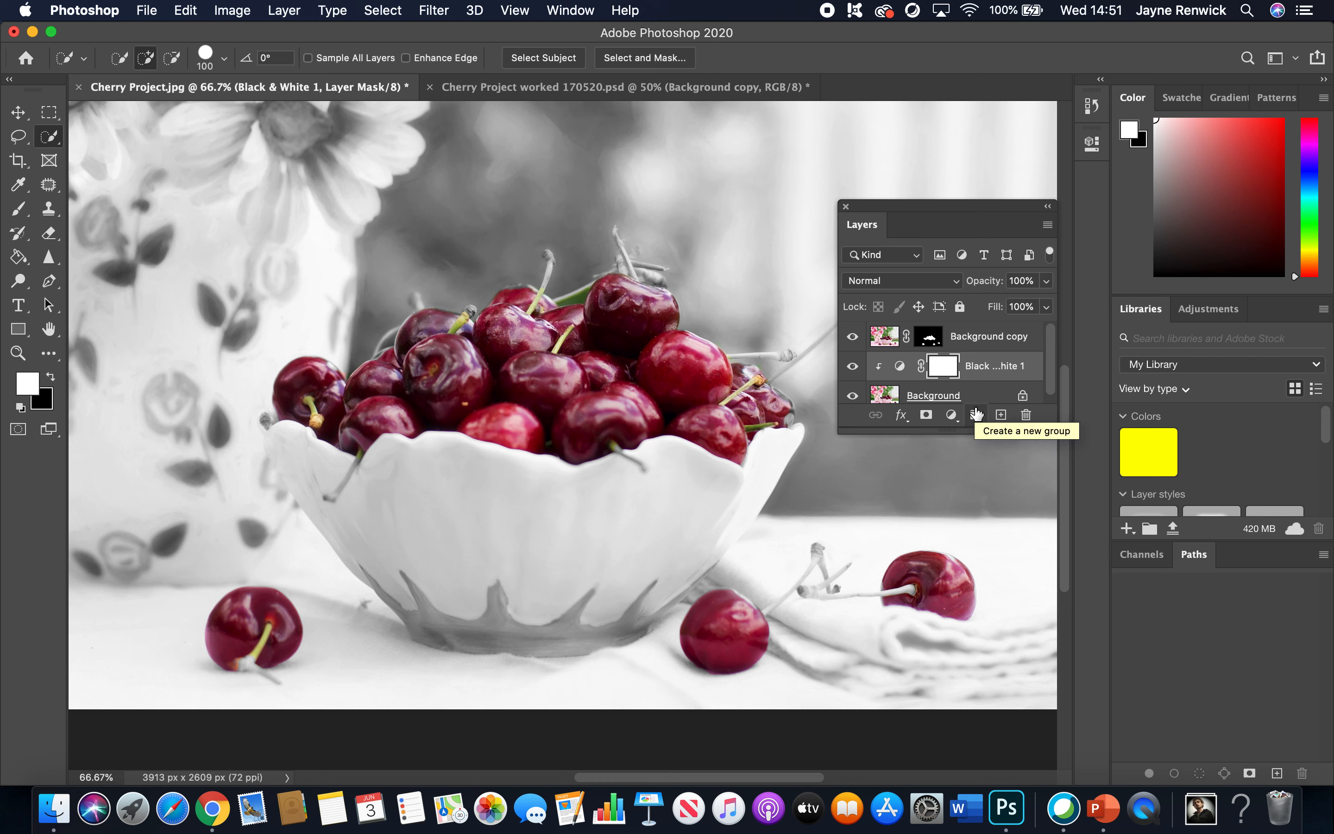
Make the masked Background copy layer the active layer
left_click(988, 337)
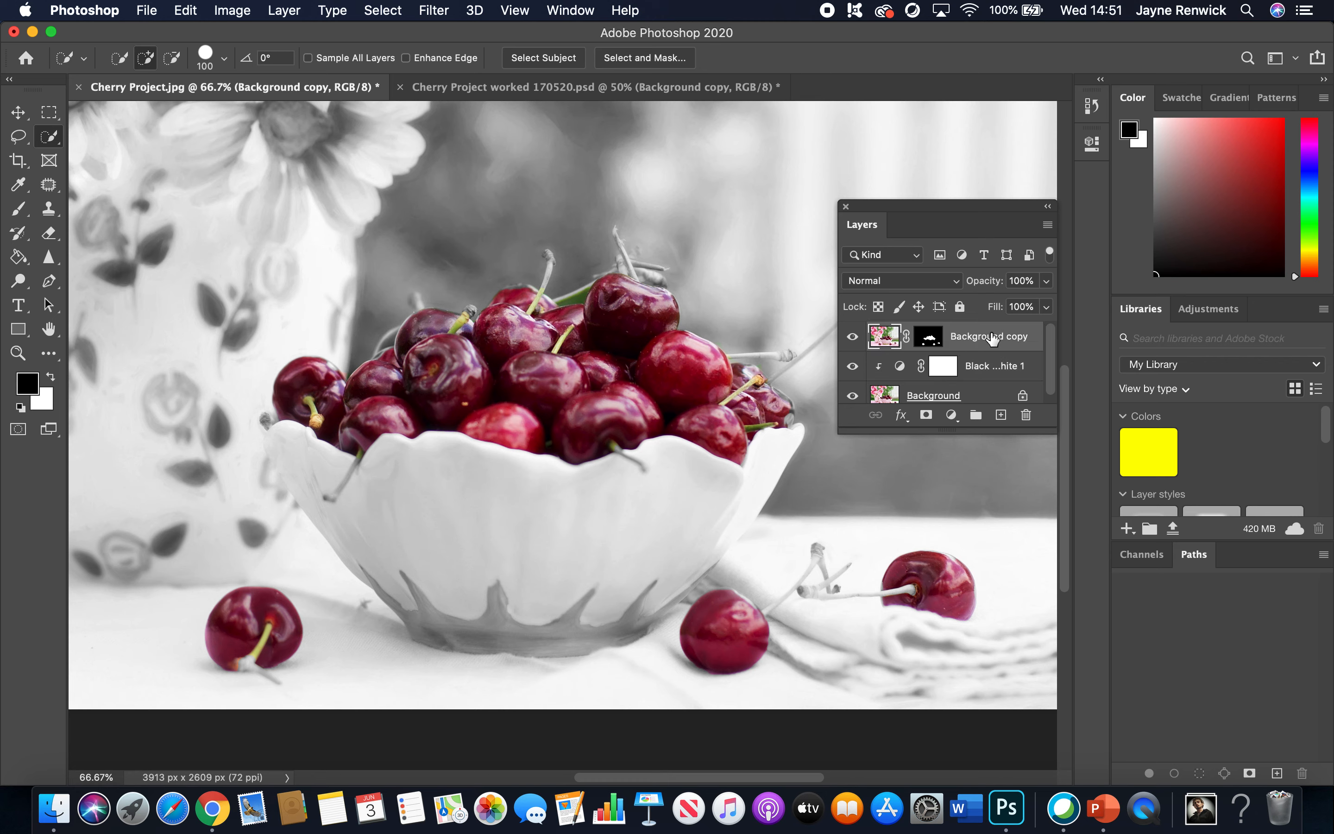
Add a Levels adjustment clipped to the cherry layer with midtones at 1.15
left_click(952, 415)
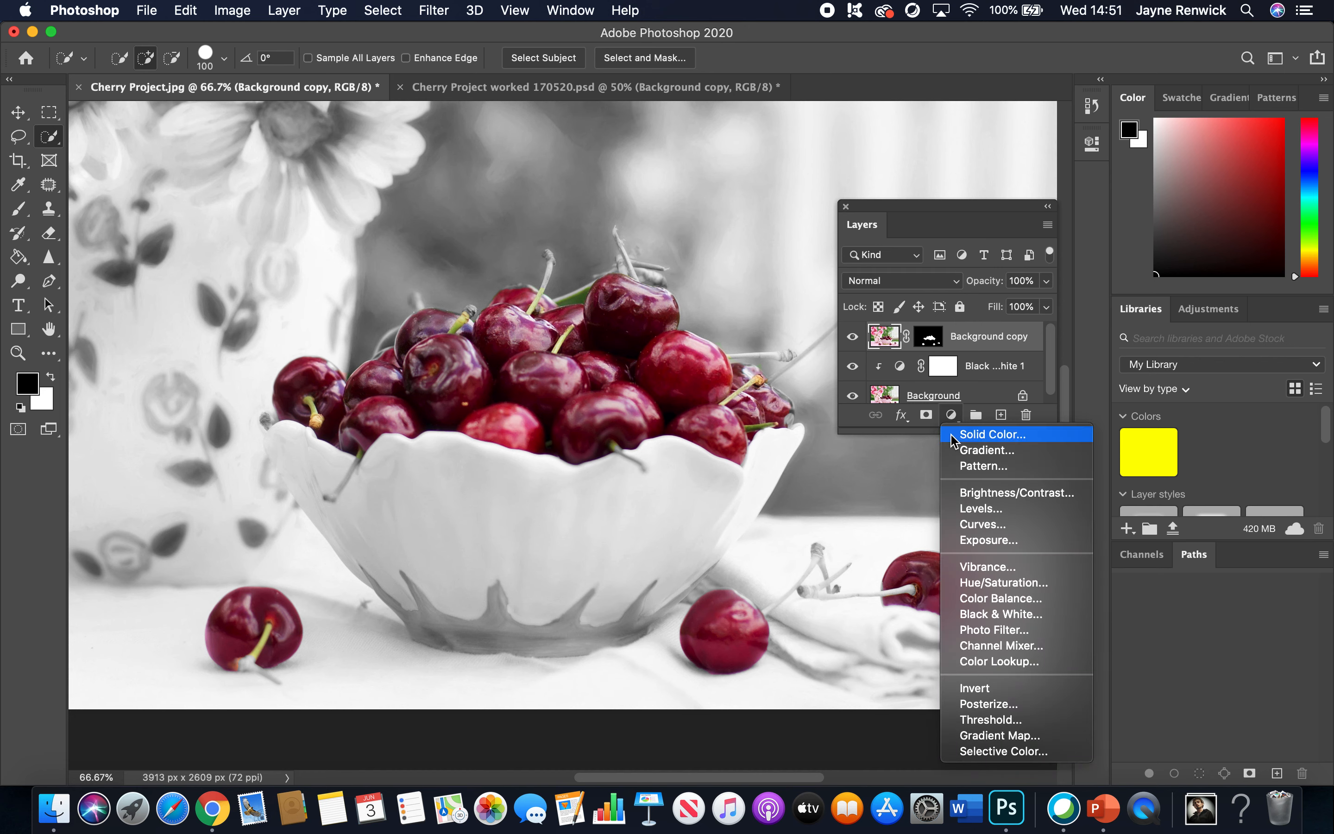
mouse_move(981, 508)
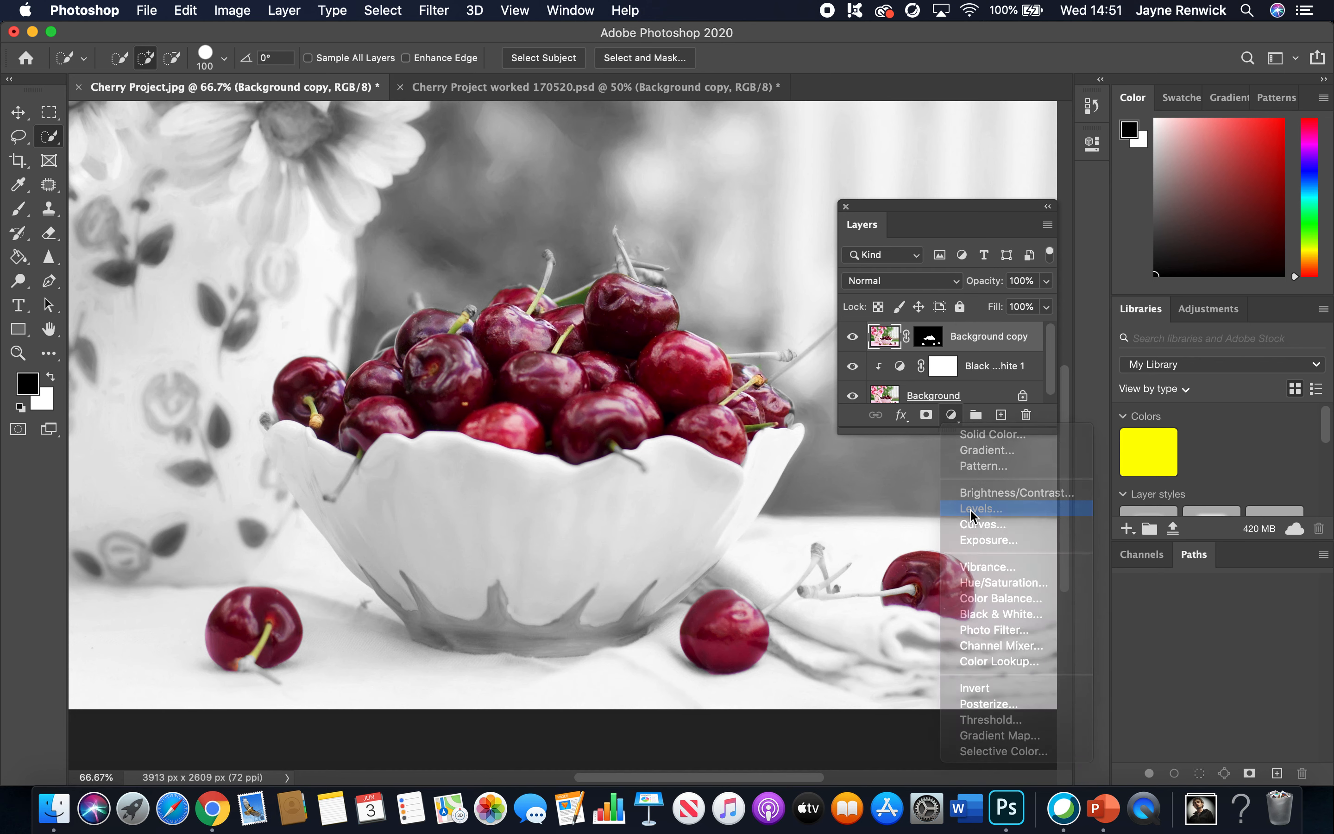
left_click(978, 508)
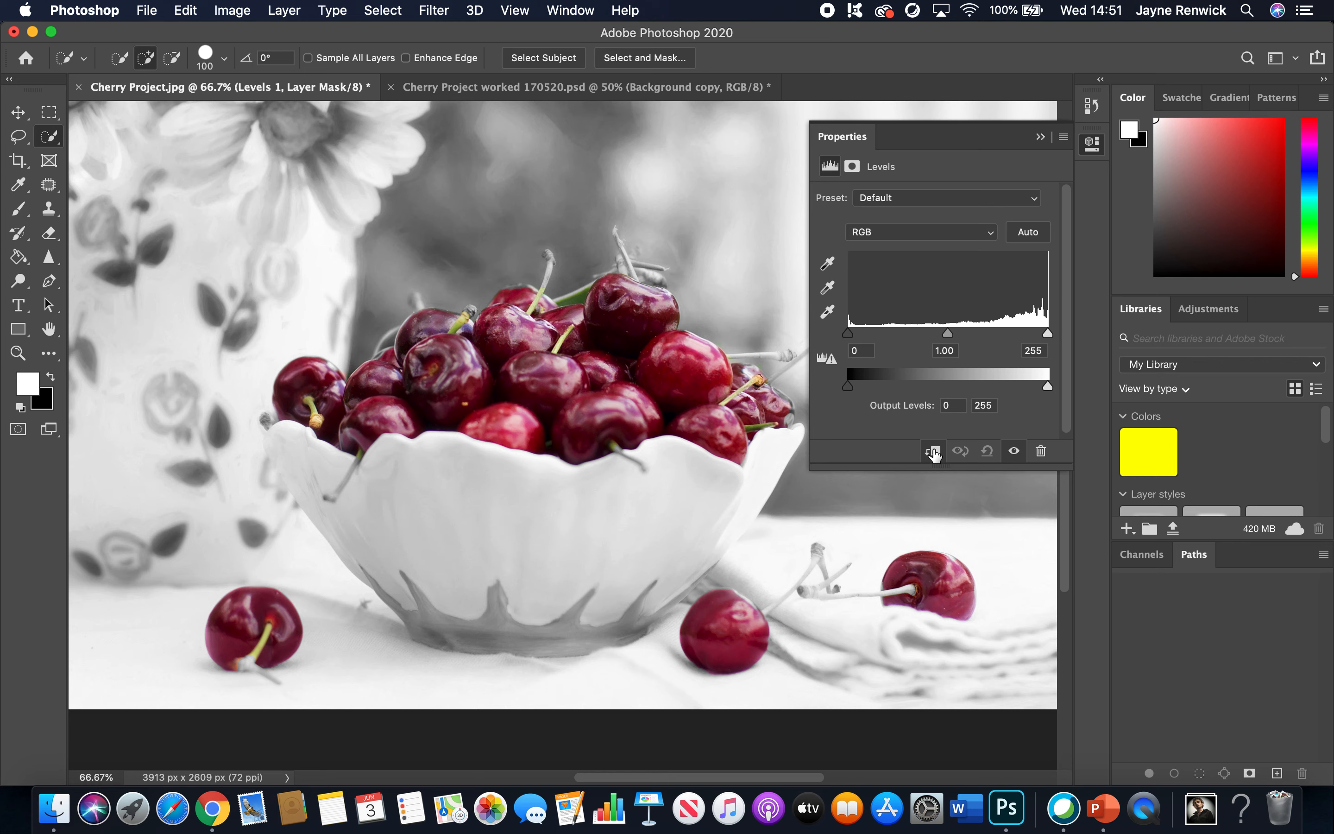
double_click(943, 351)
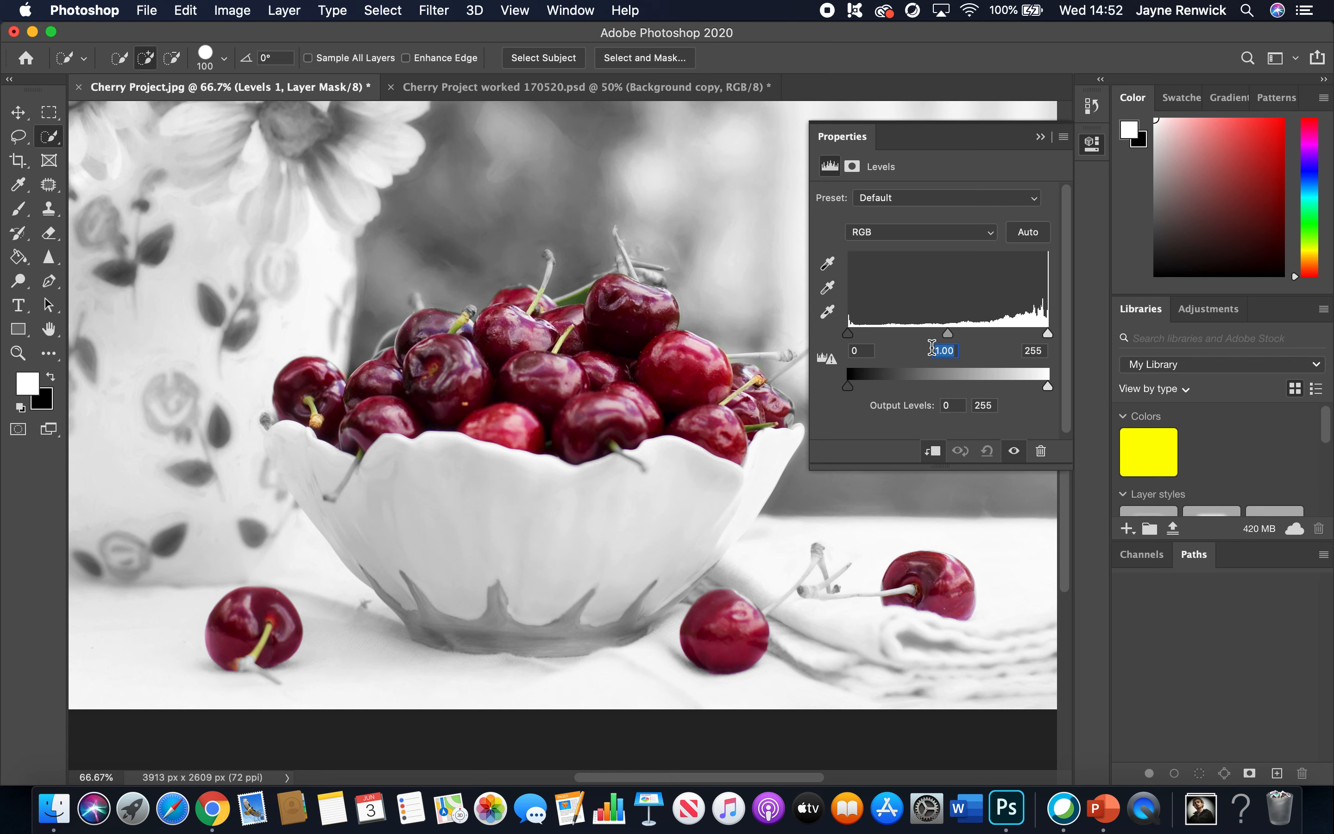
type("1.1")
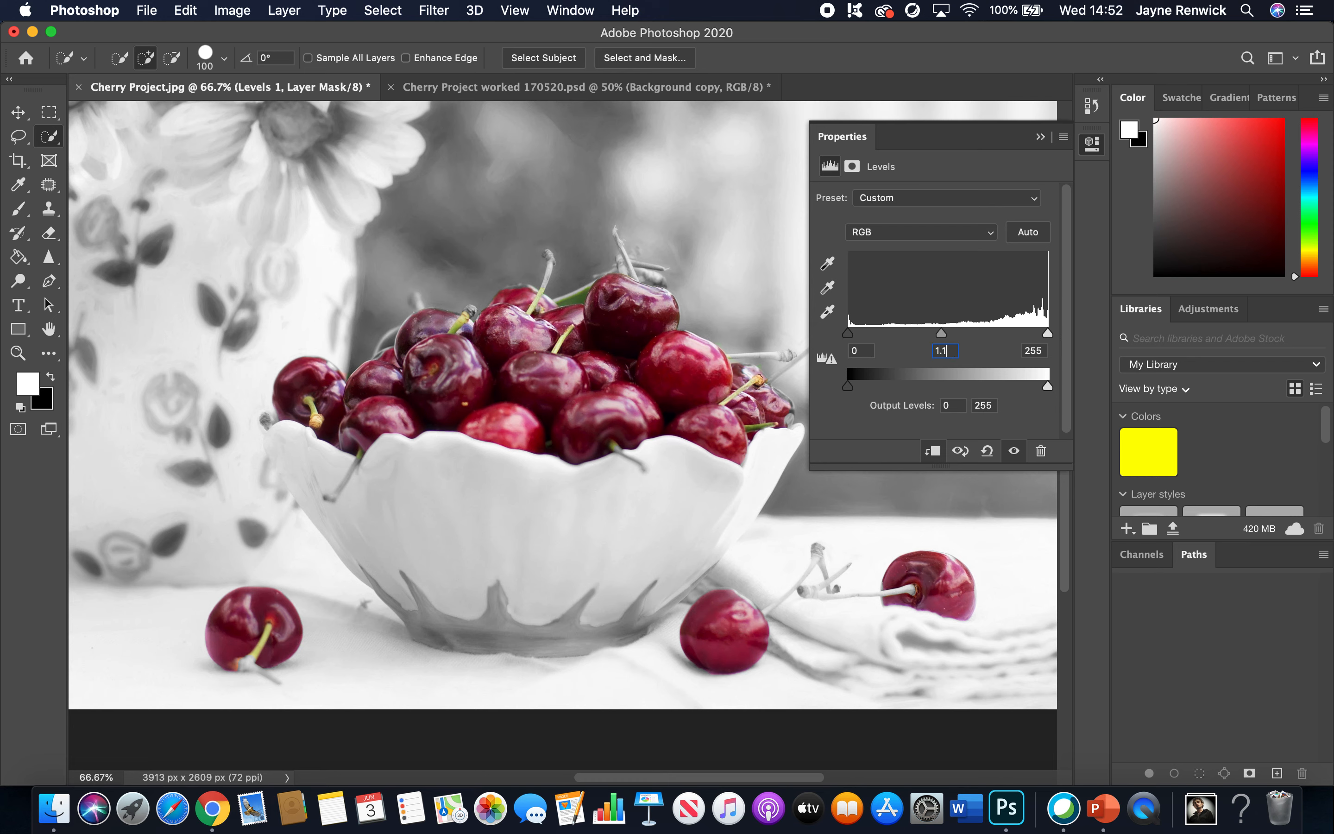
left_click_drag(925, 333, 938, 332)
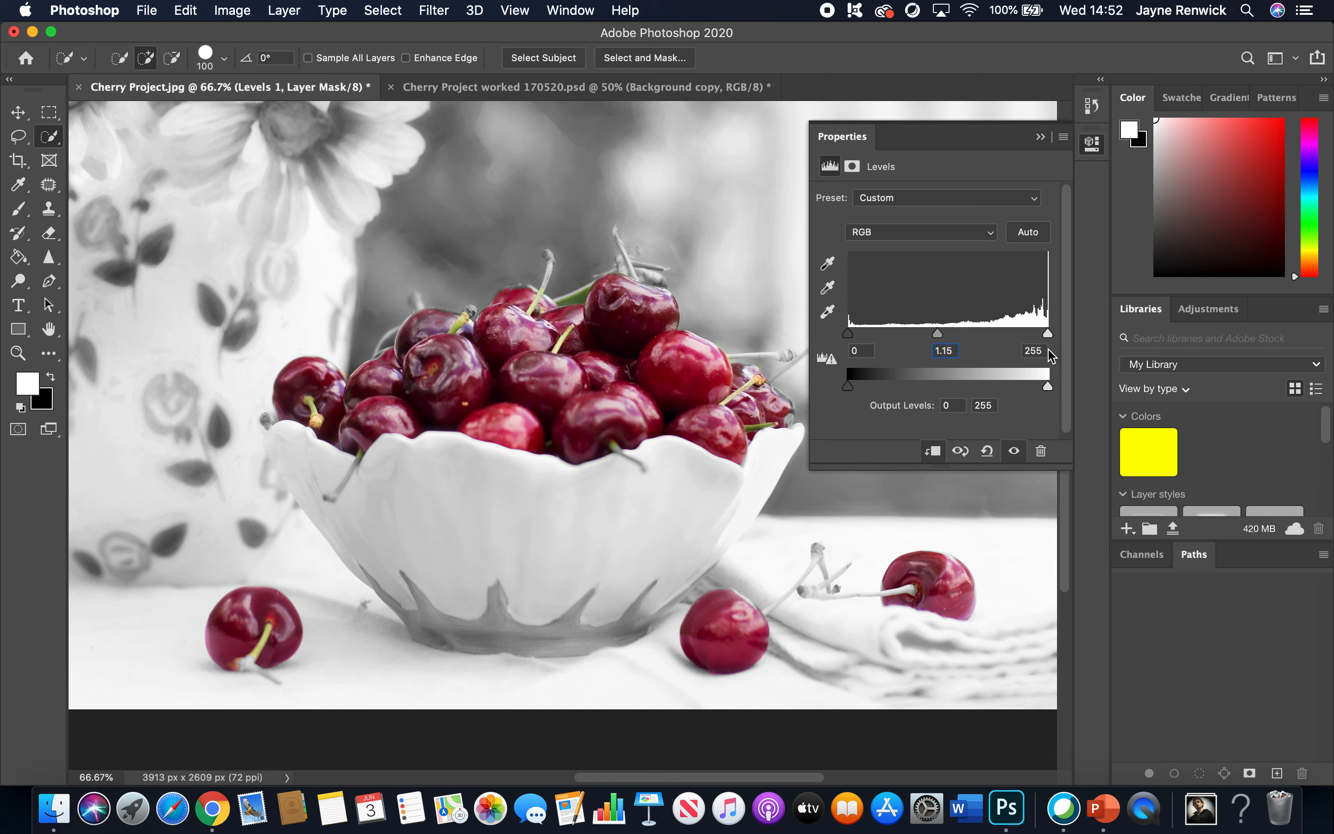
left_click(1033, 350)
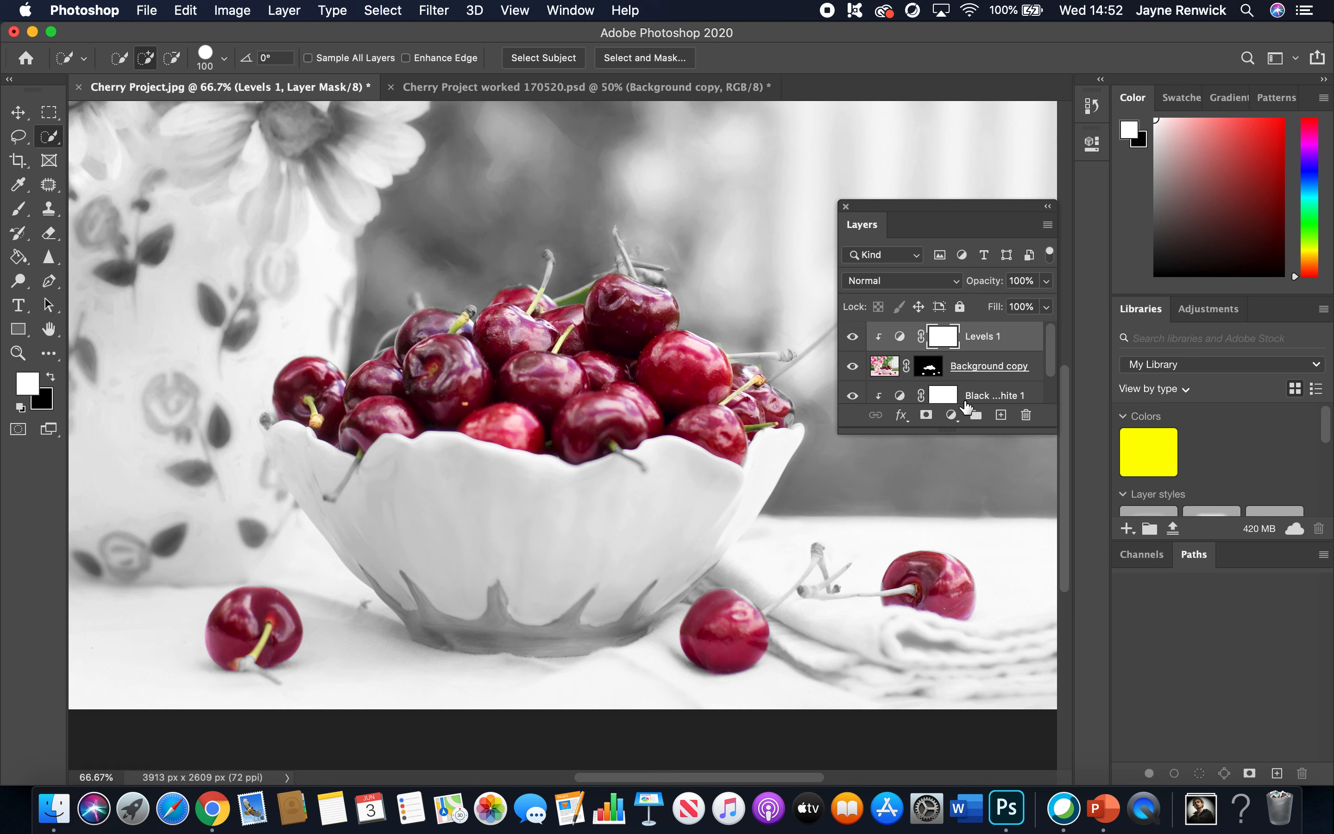
Add a Color Balance adjustment with midtones +21 red, -1 magenta, -9 yellow
left_click(951, 415)
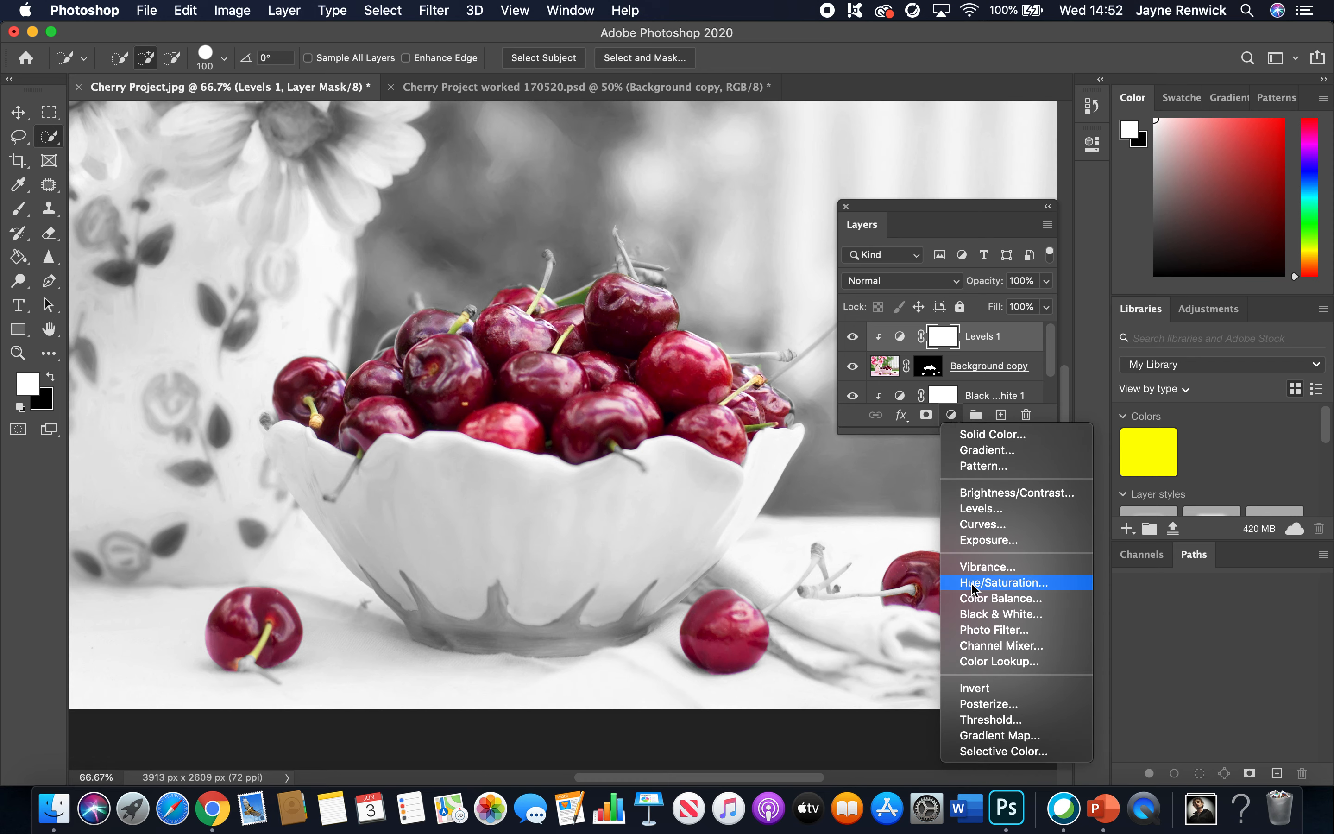
mouse_move(976, 598)
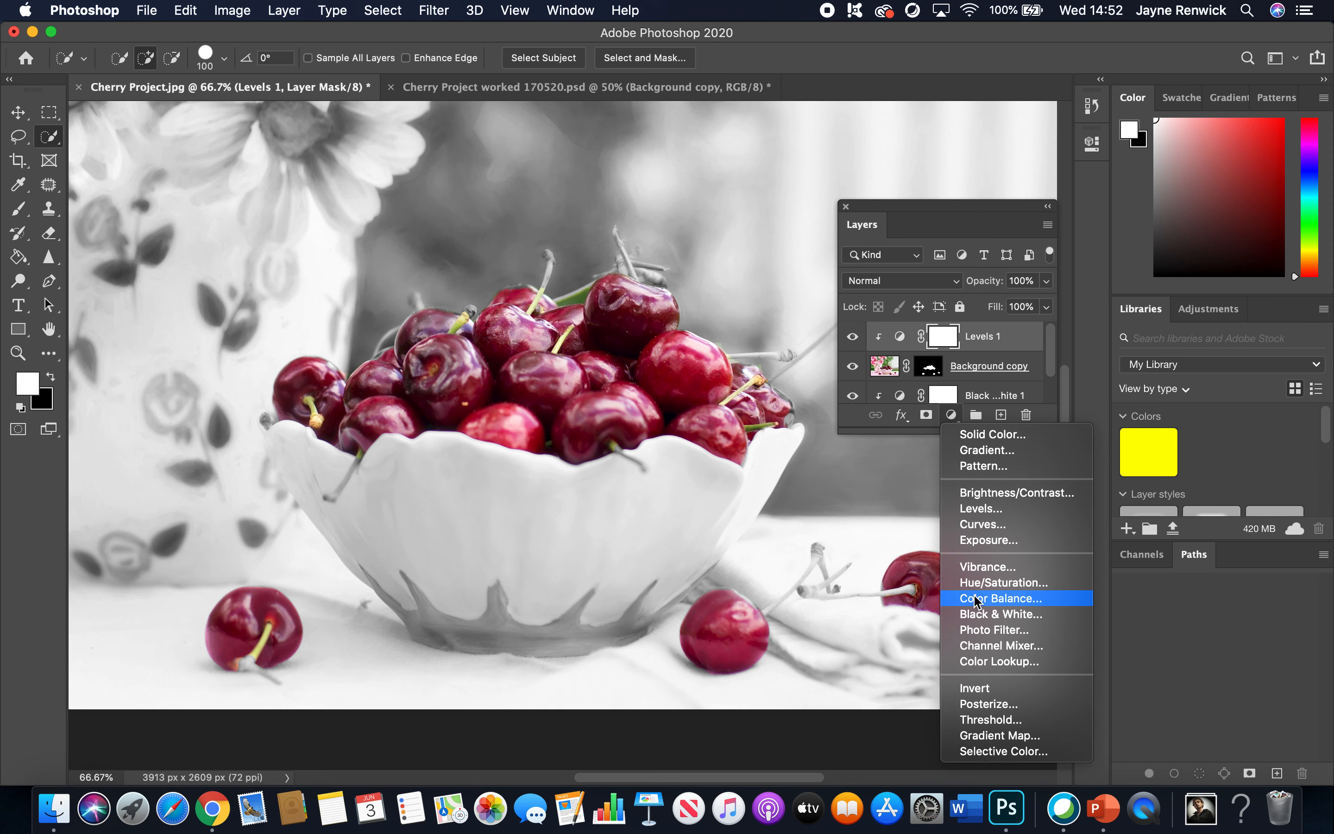
left_click(1003, 598)
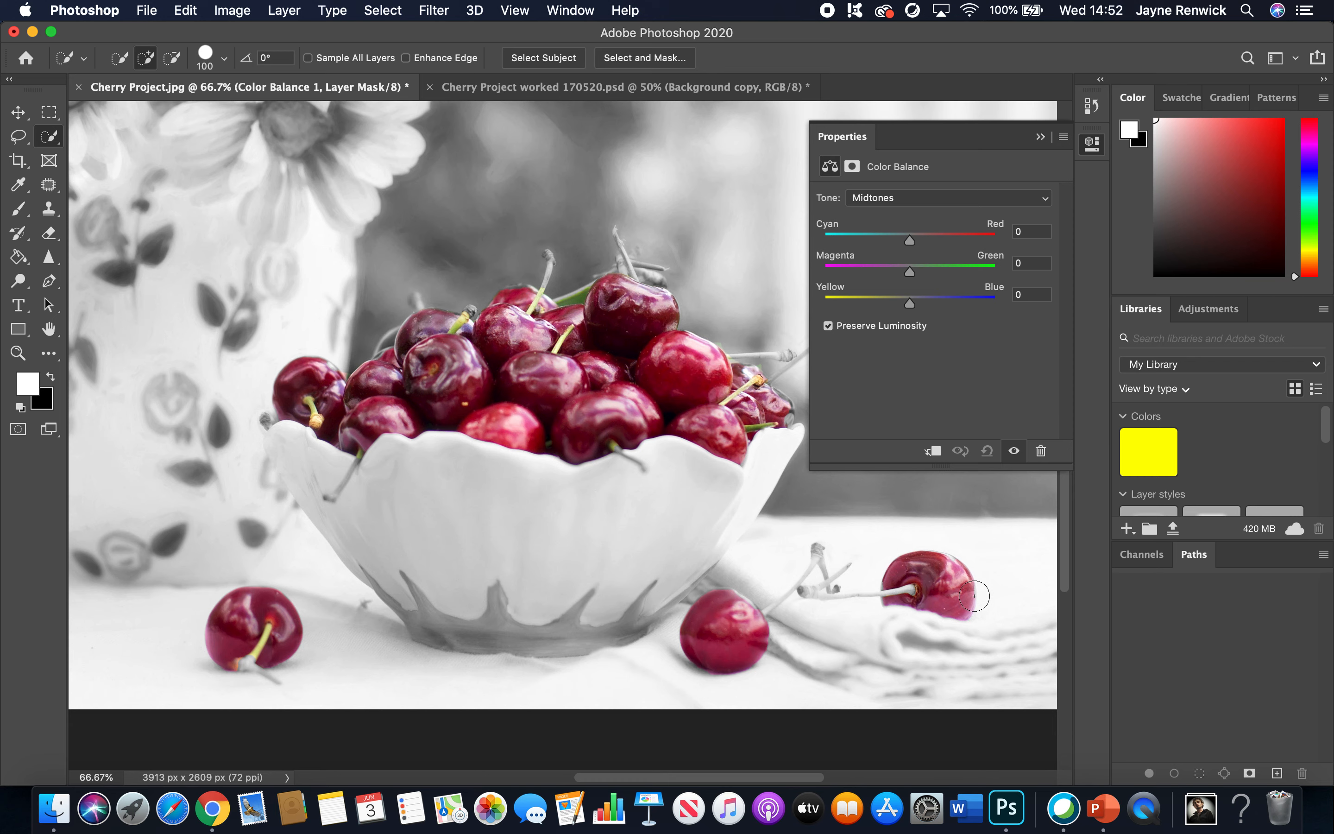
mouse_move(943, 484)
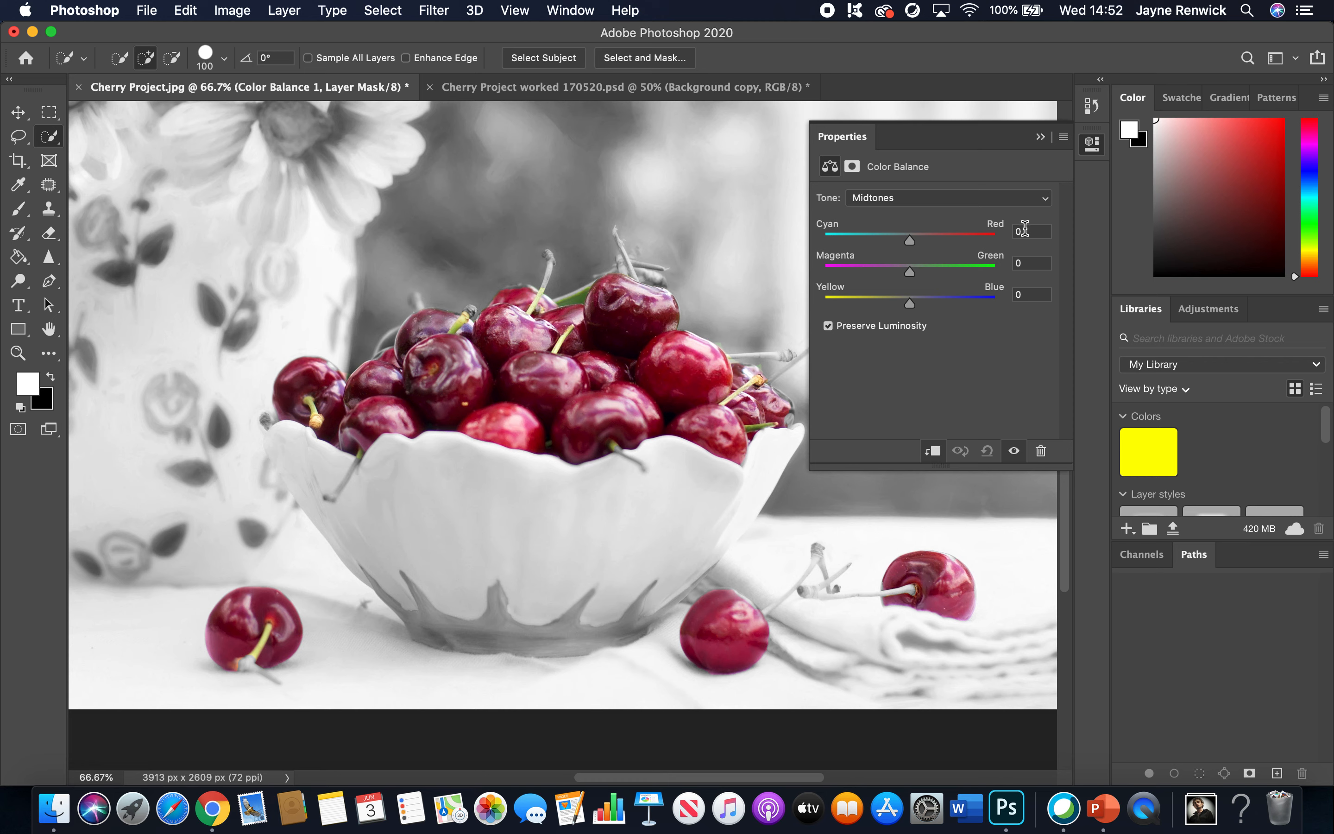
left_click(1031, 232)
type("+21")
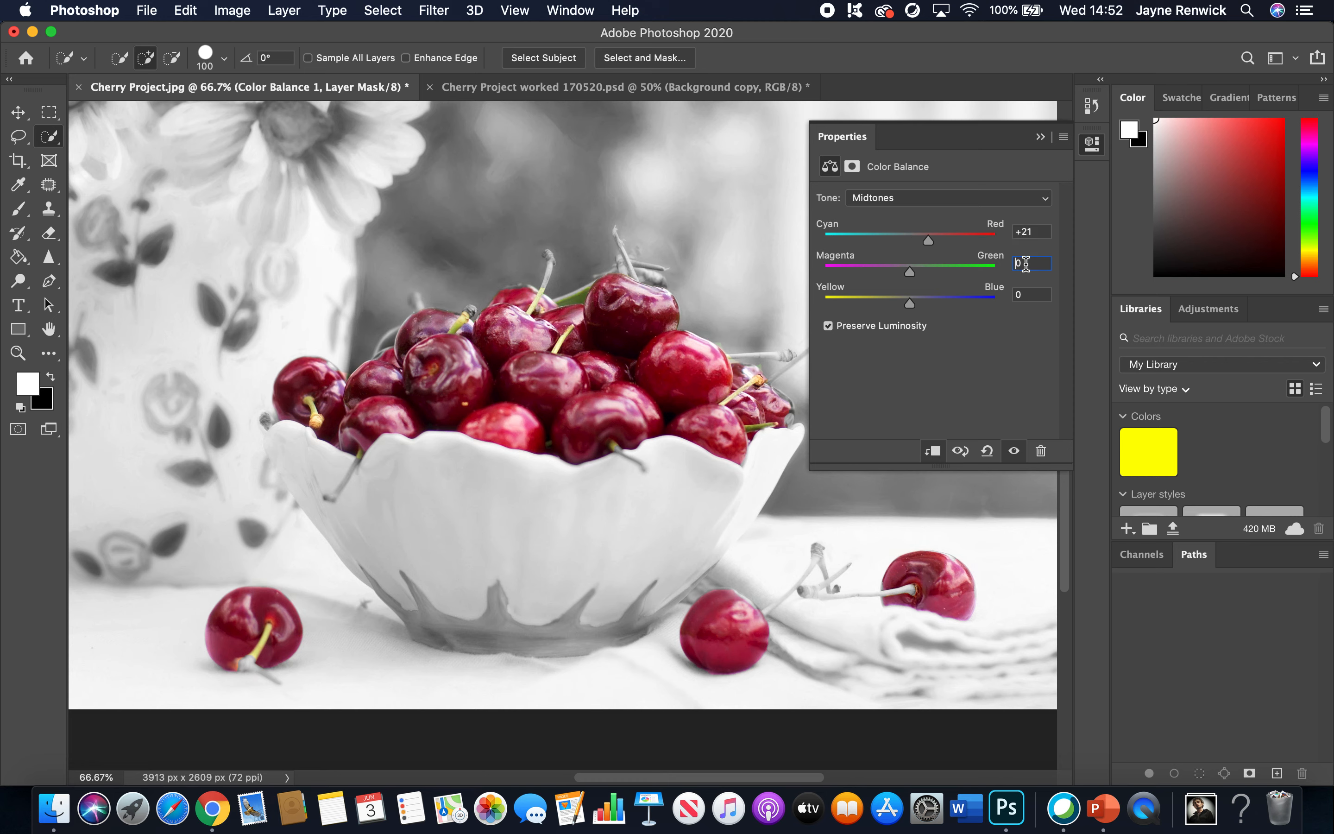
type("-1")
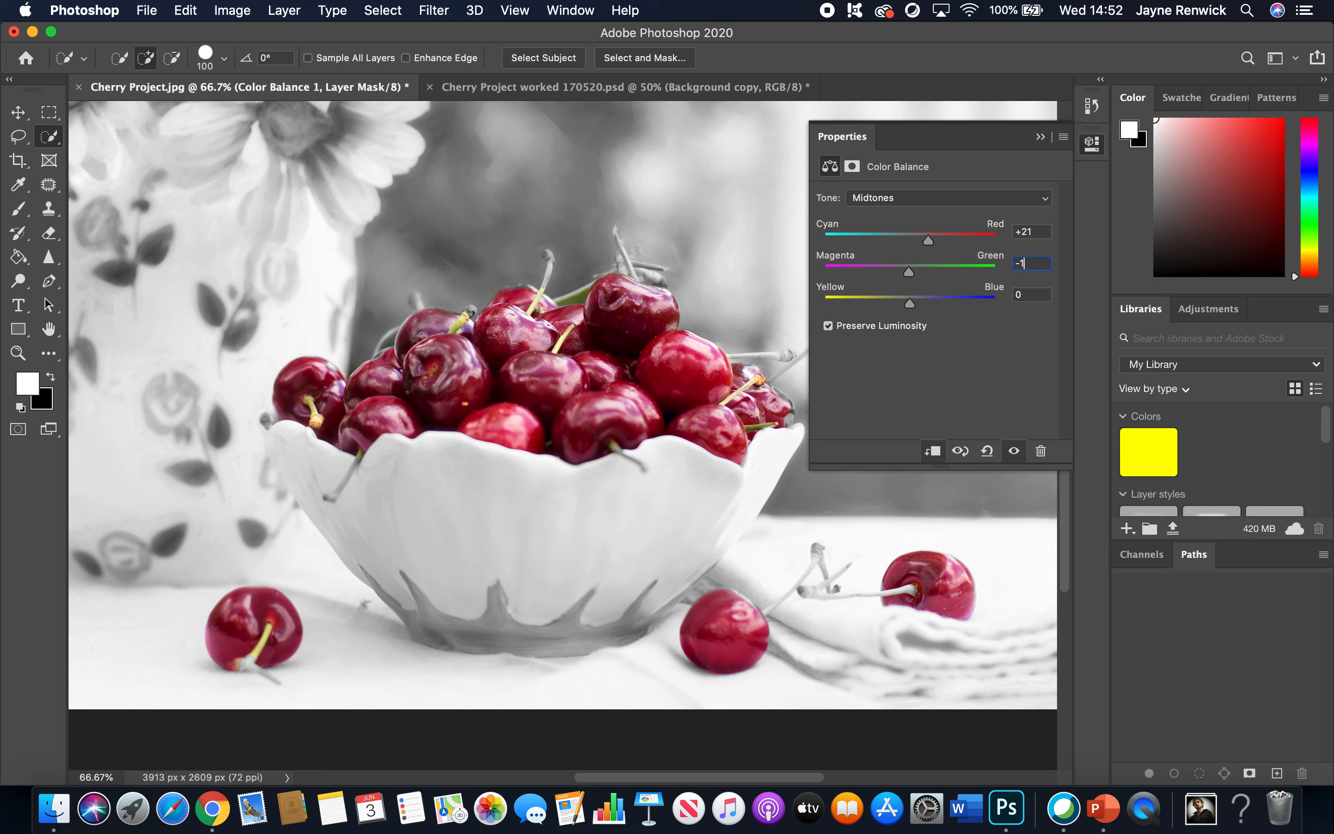
left_click(1031, 296)
type("-9")
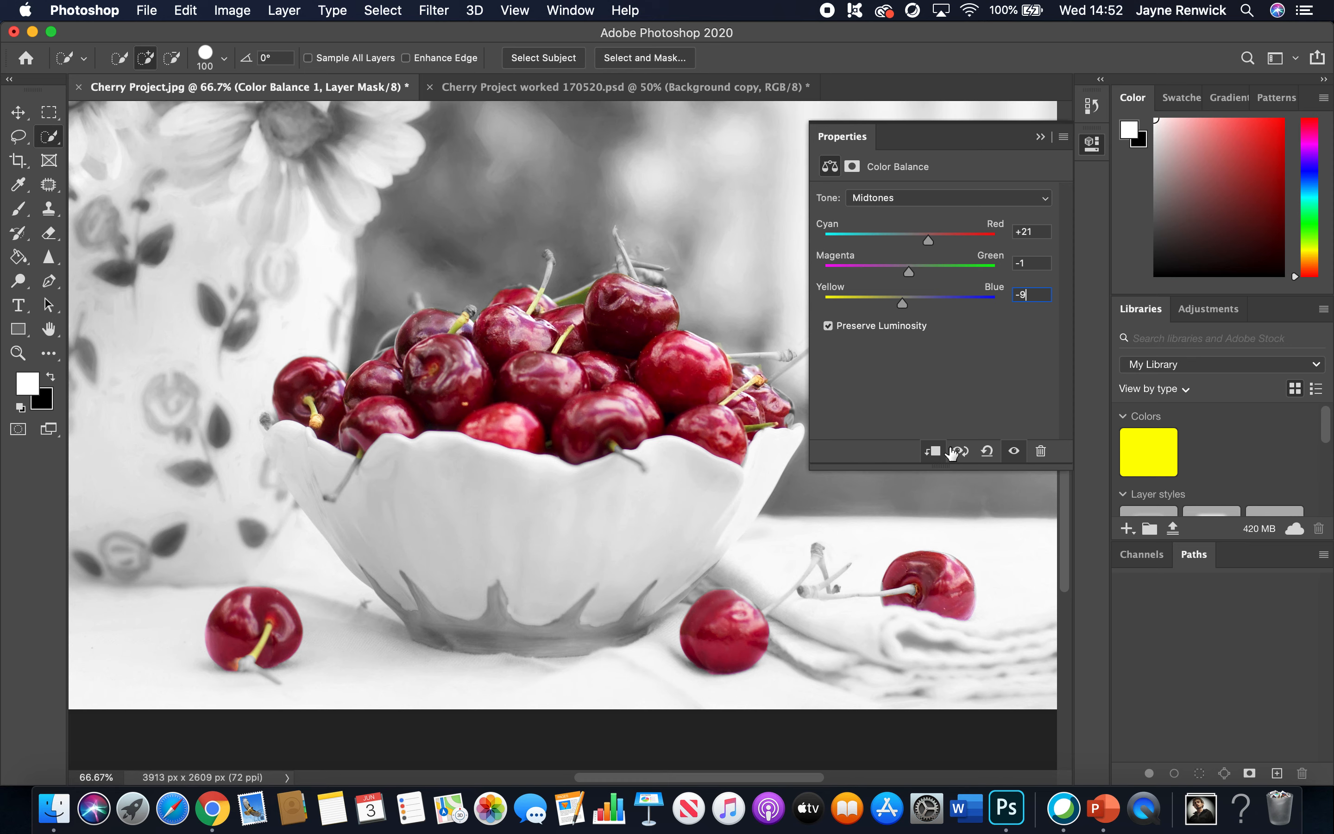
mouse_move(950, 449)
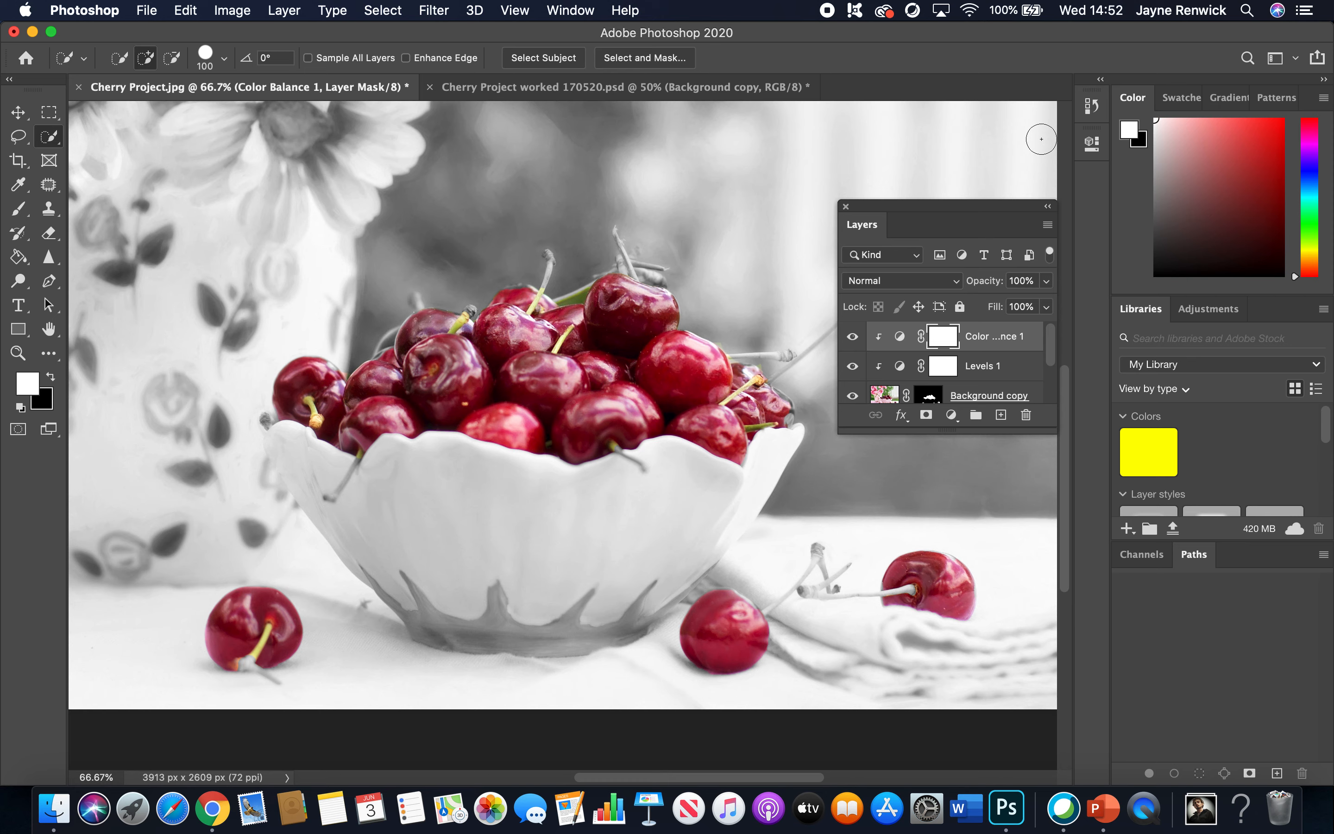
mouse_move(1004, 345)
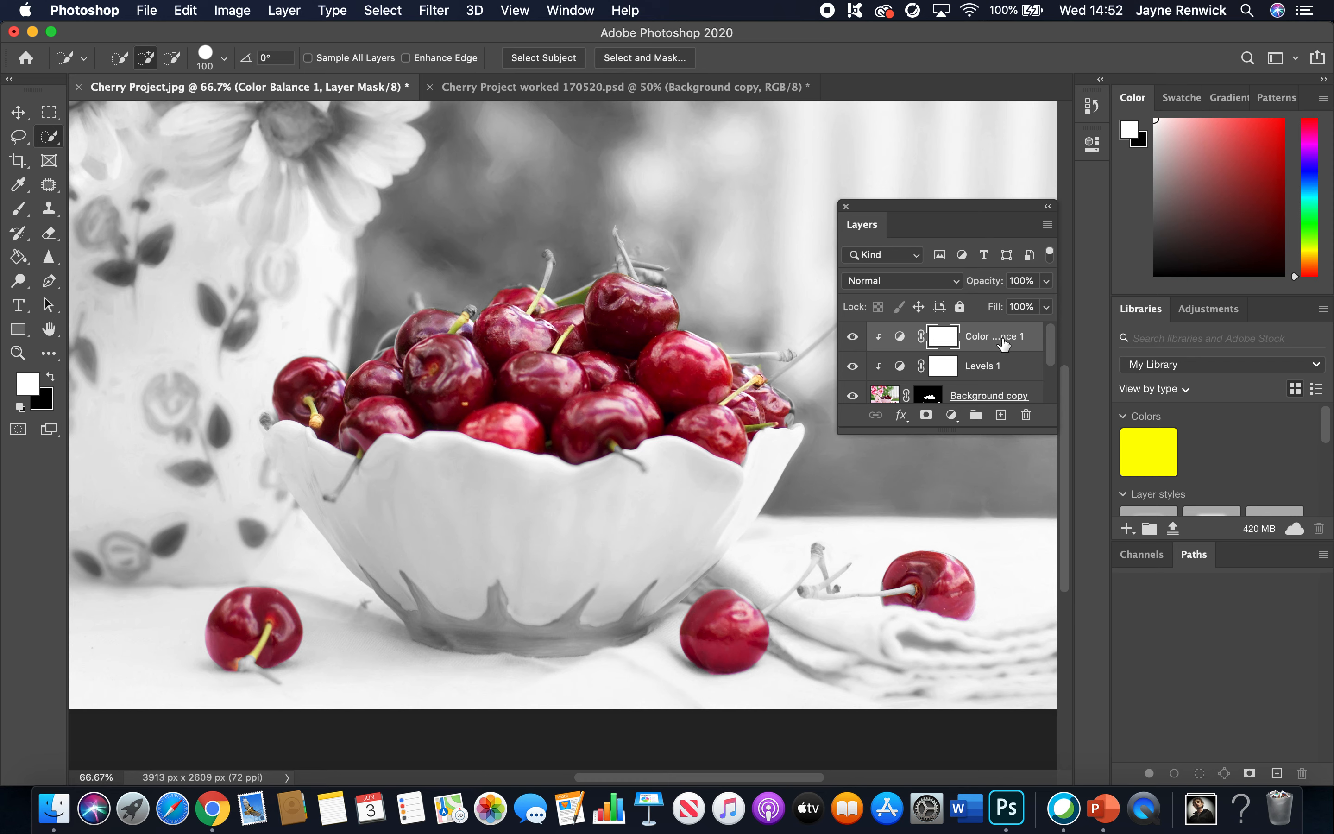
mouse_move(909, 381)
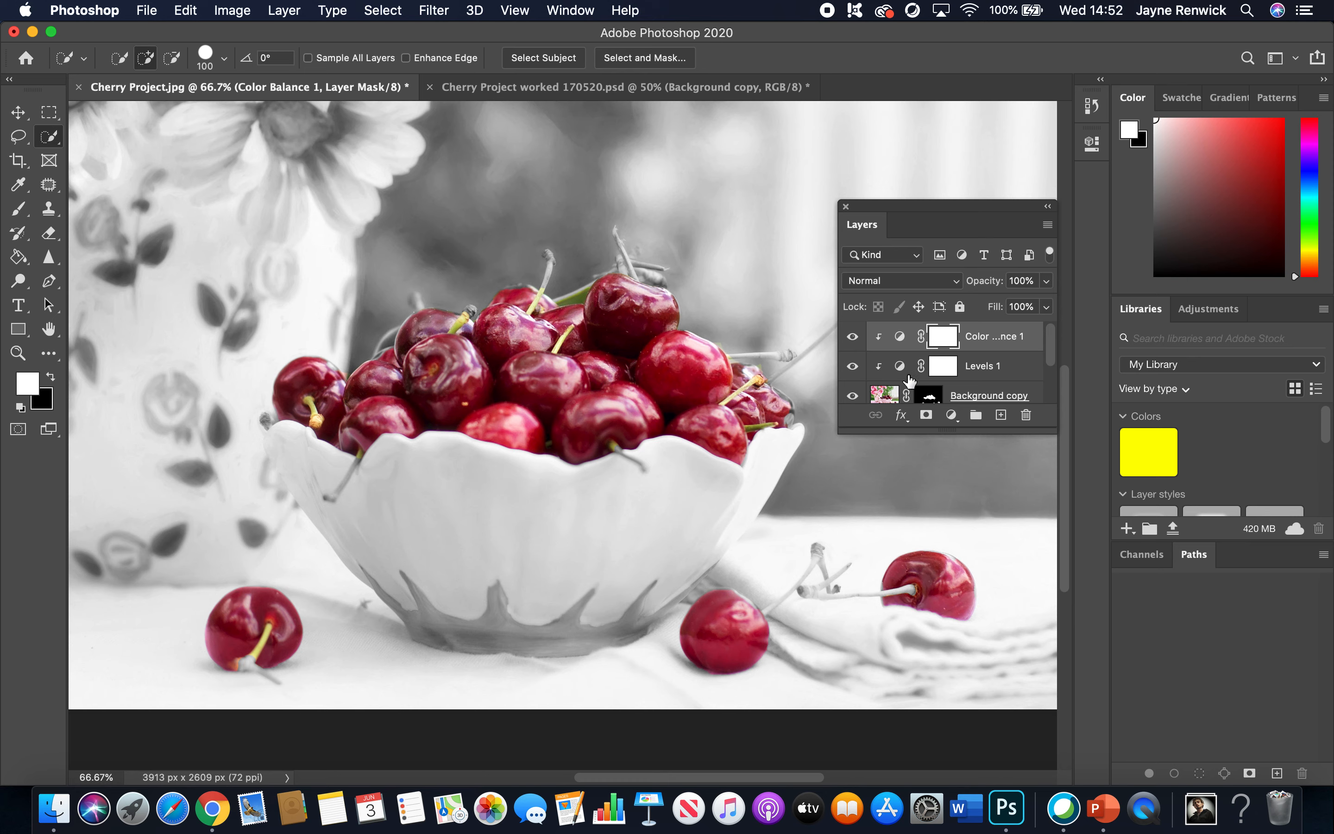
mouse_move(943, 336)
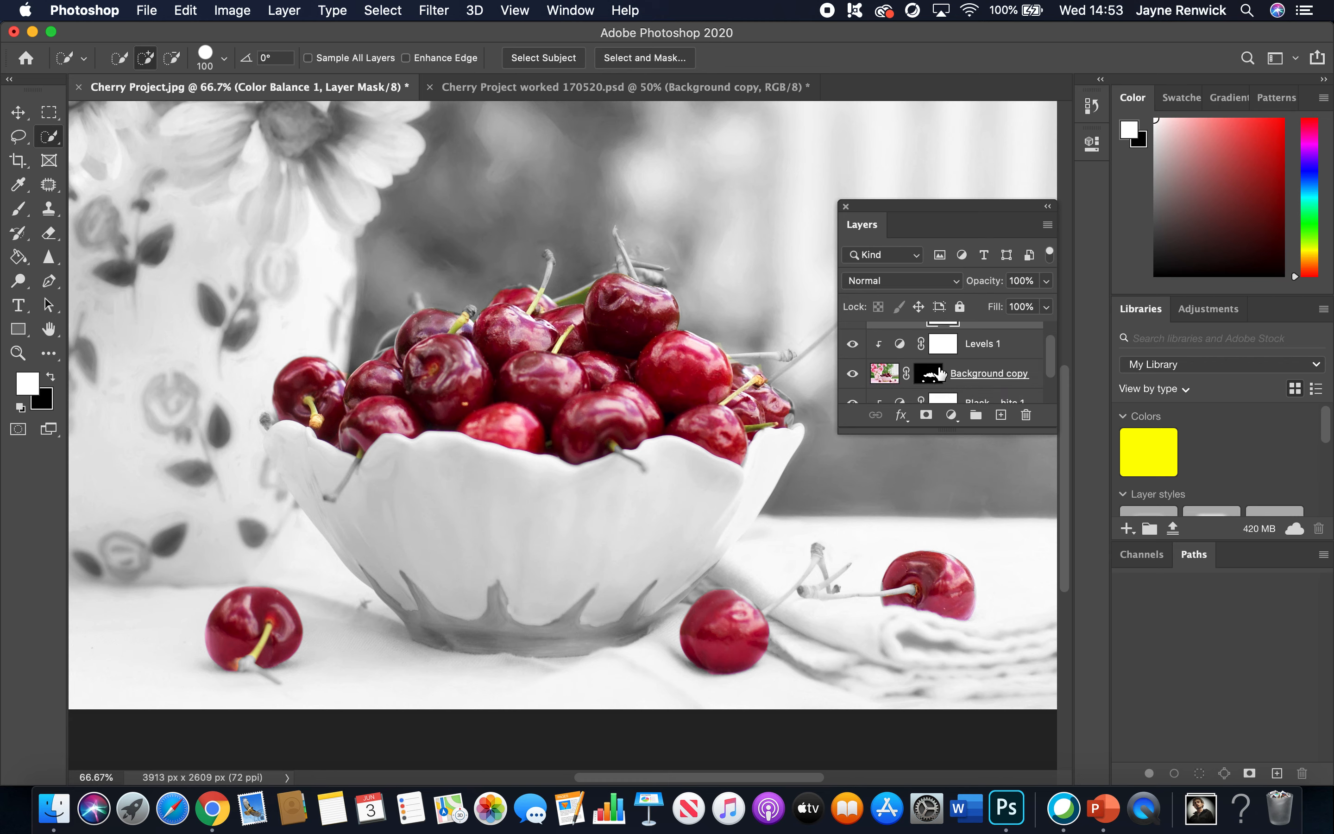
Paint white with the Brush on the Background copy mask to recolour the cherry stems
left_click(934, 373)
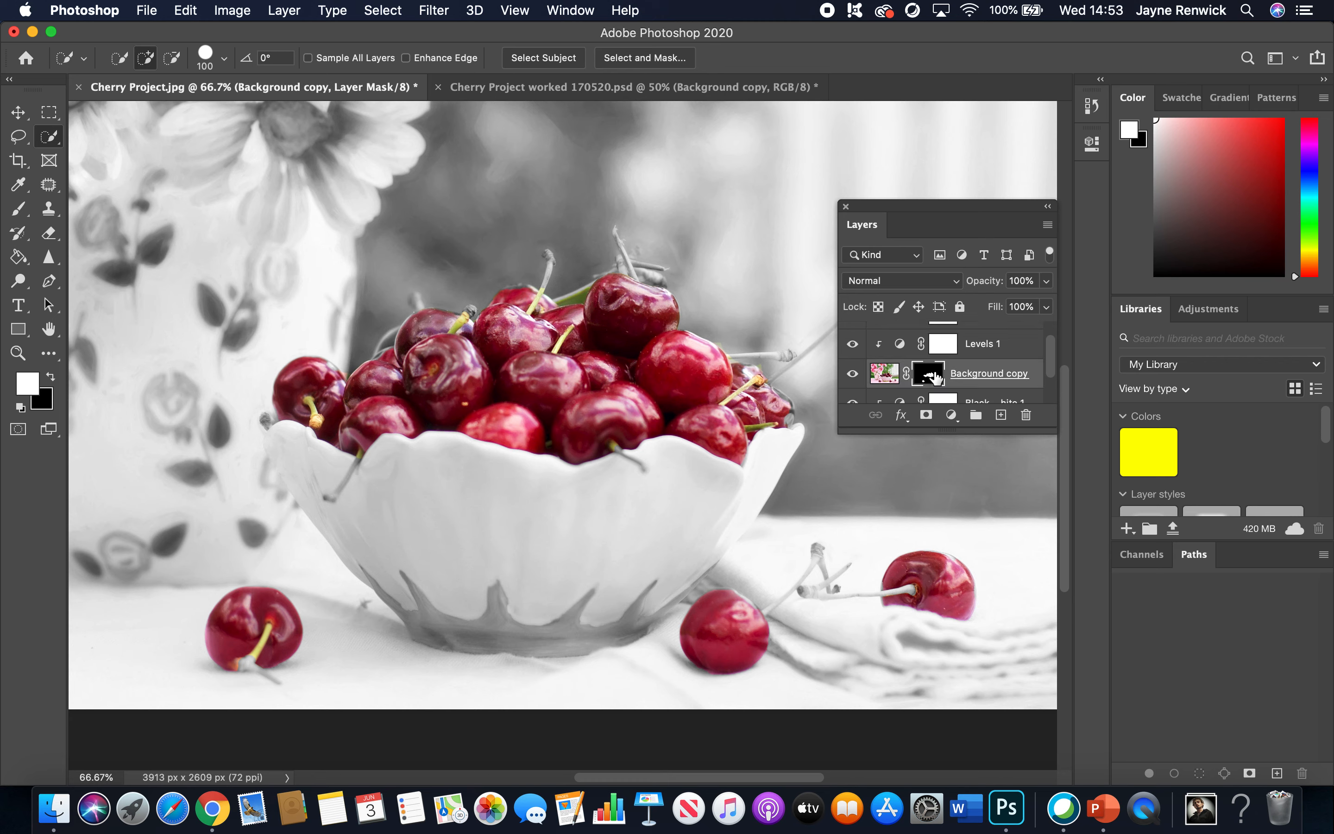
mouse_move(930, 375)
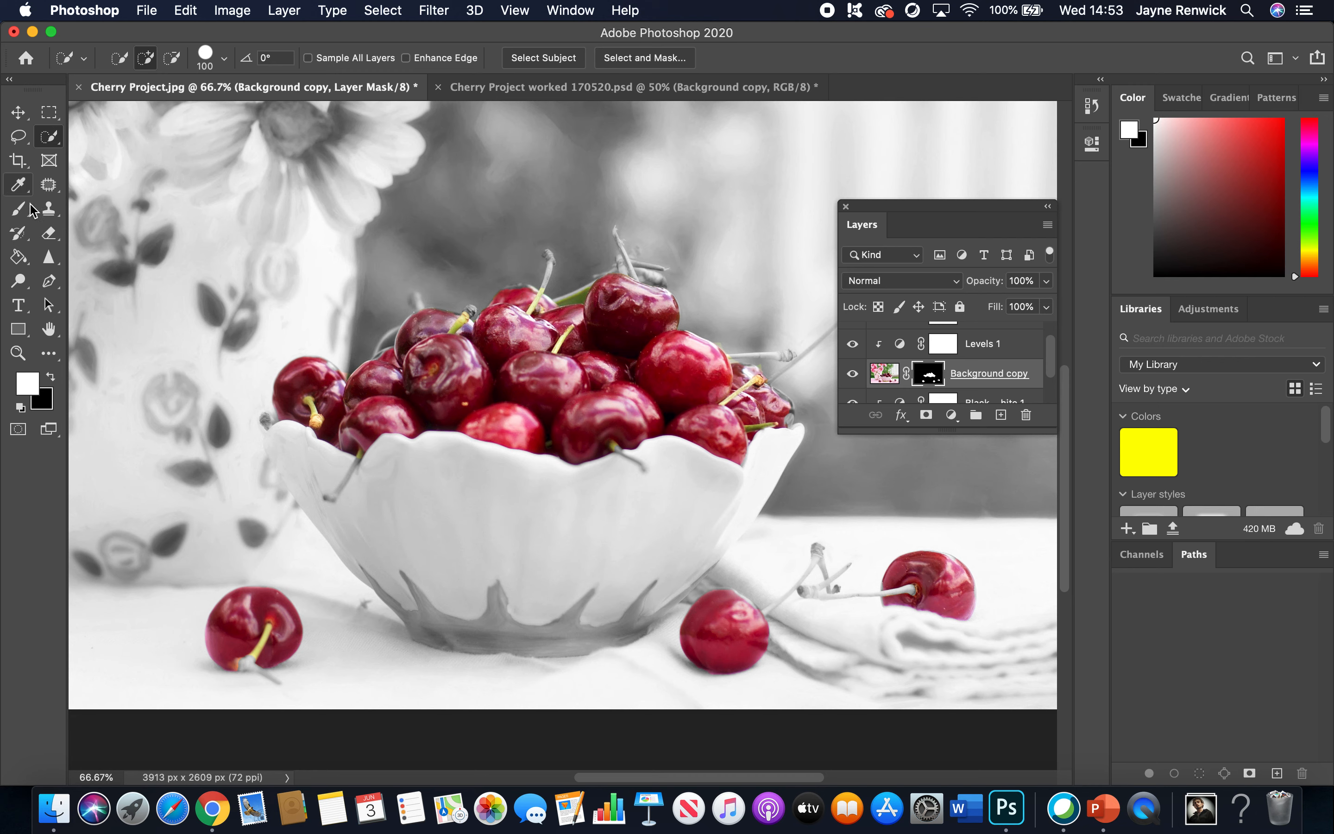
left_click(18, 208)
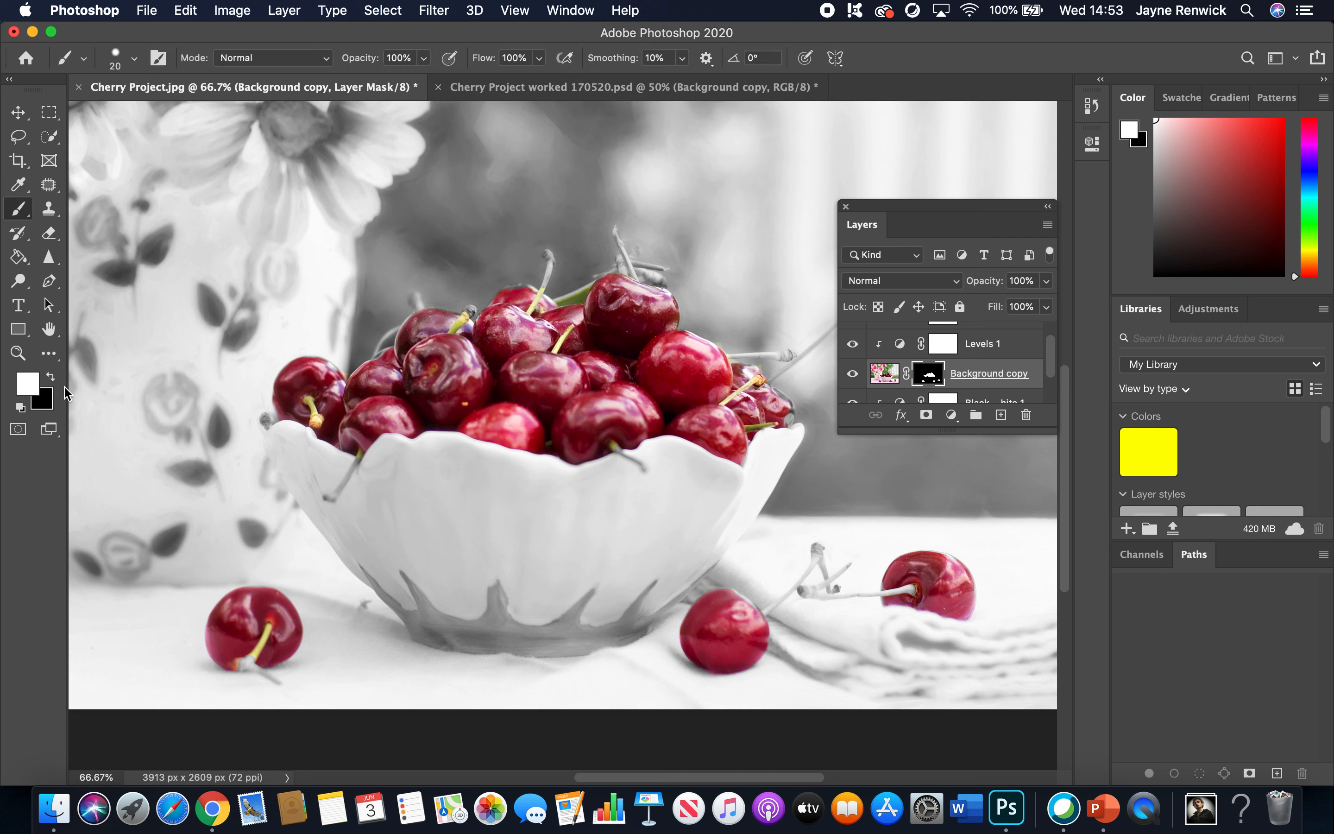
mouse_move(714, 480)
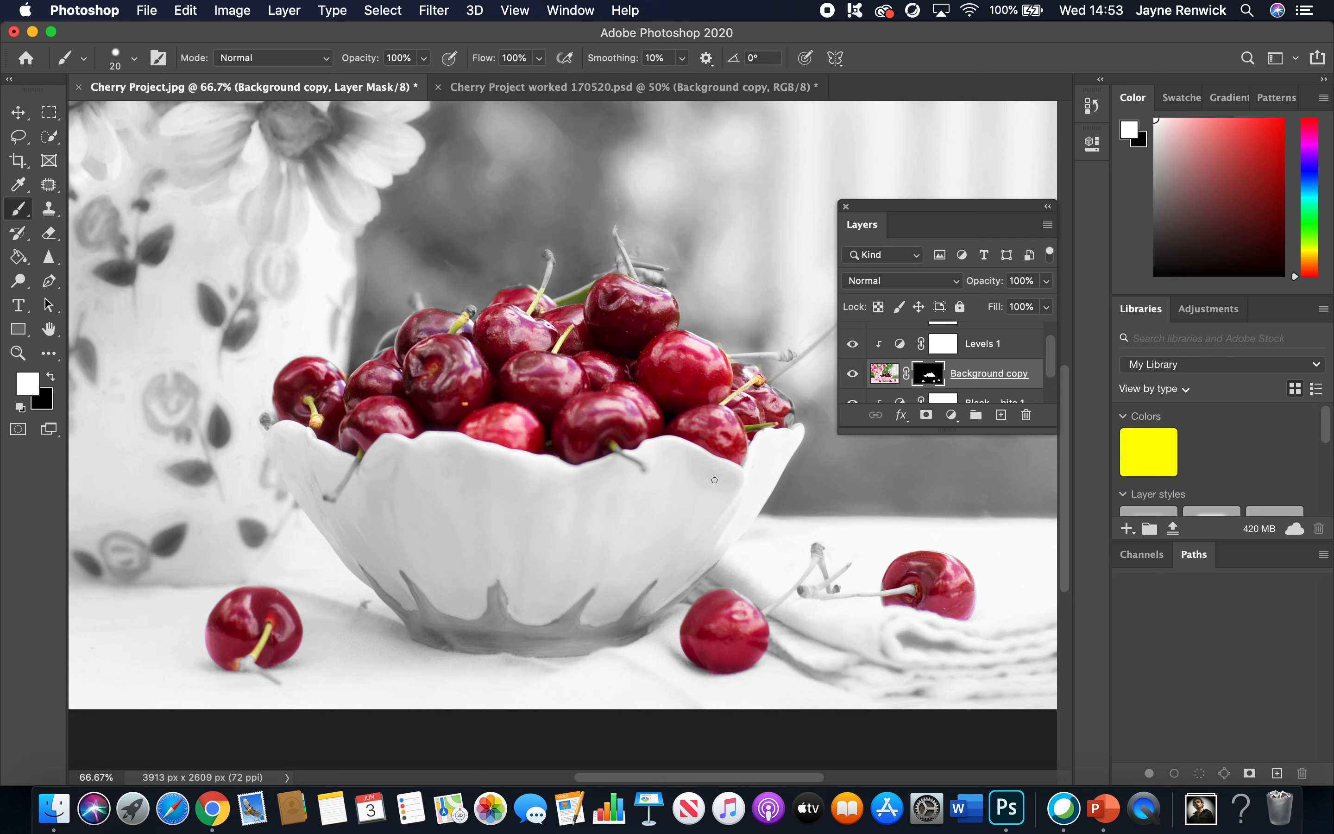
mouse_move(815, 548)
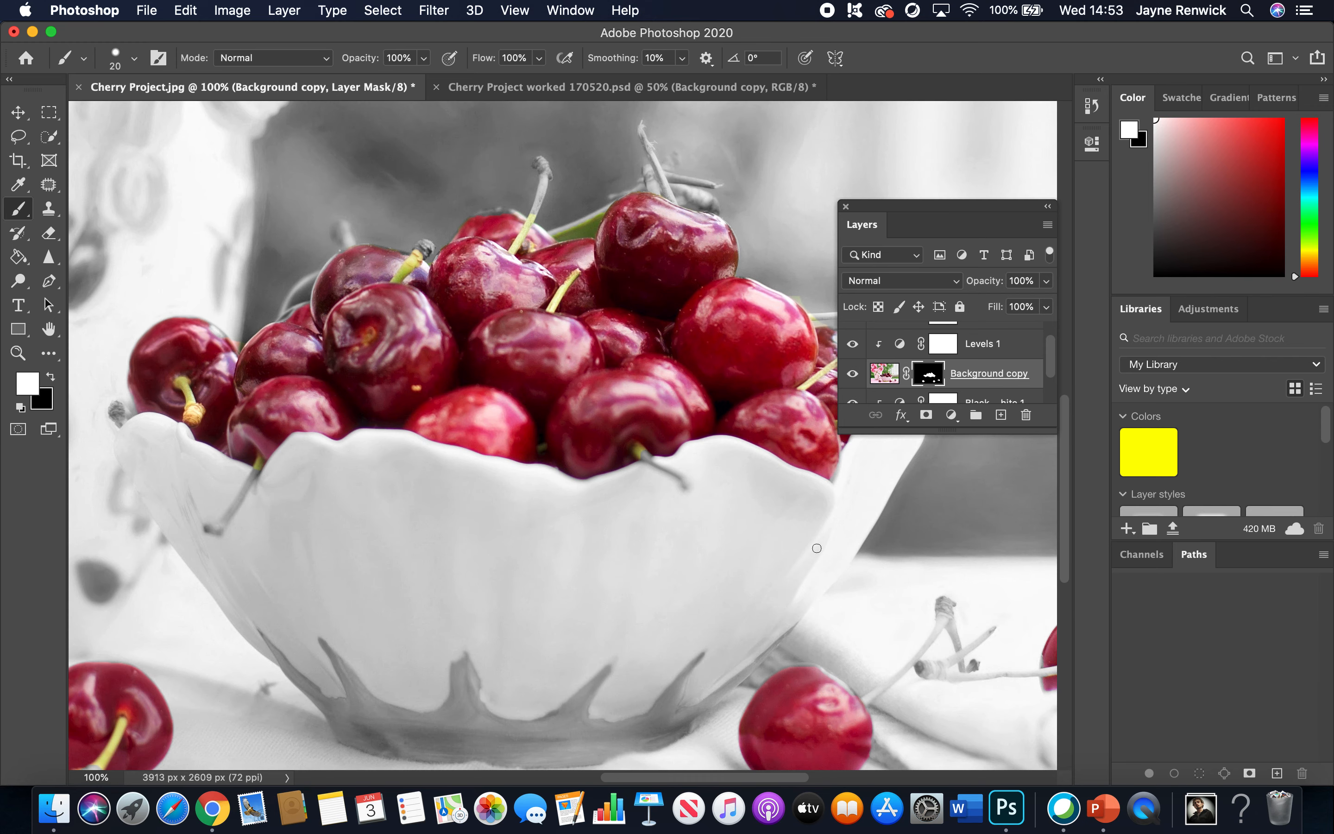
mouse_move(548, 172)
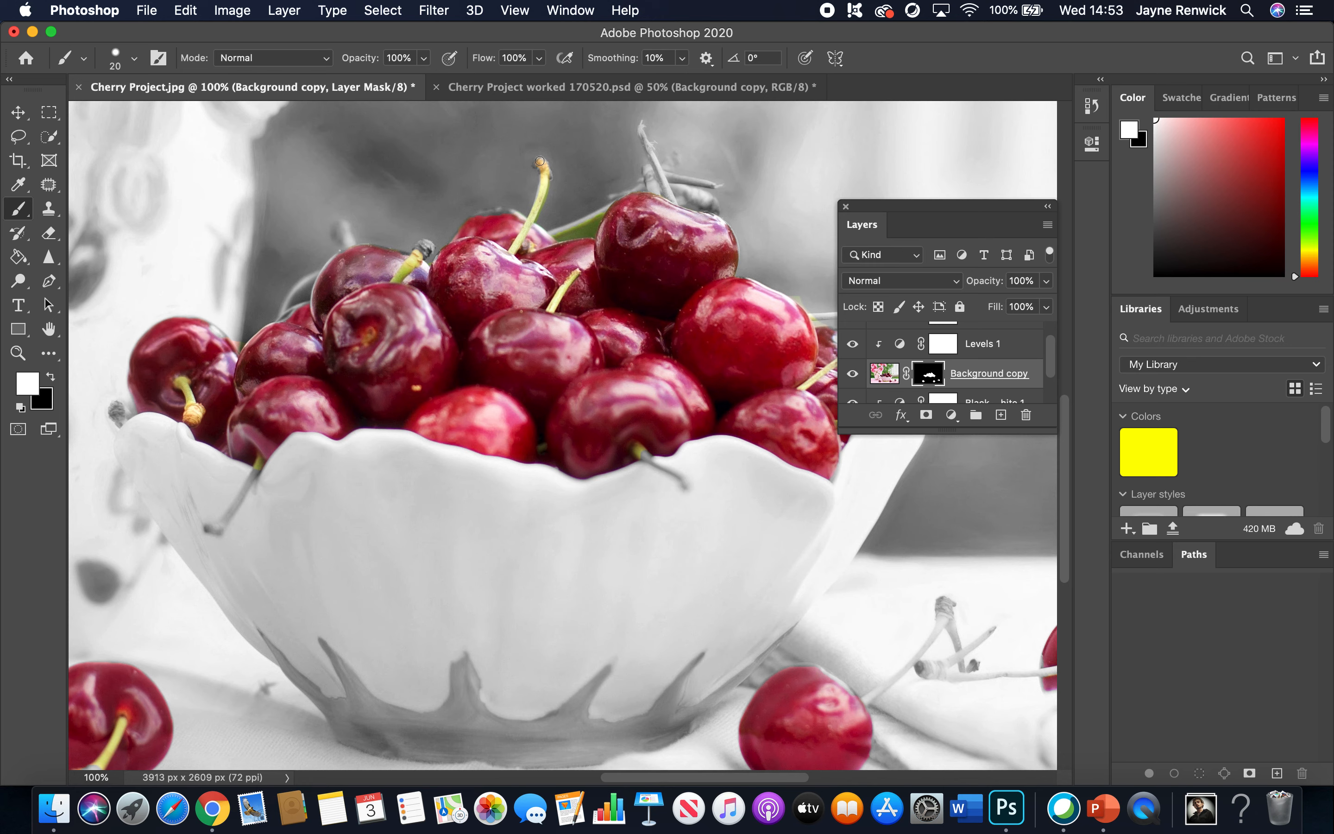
mouse_move(442, 224)
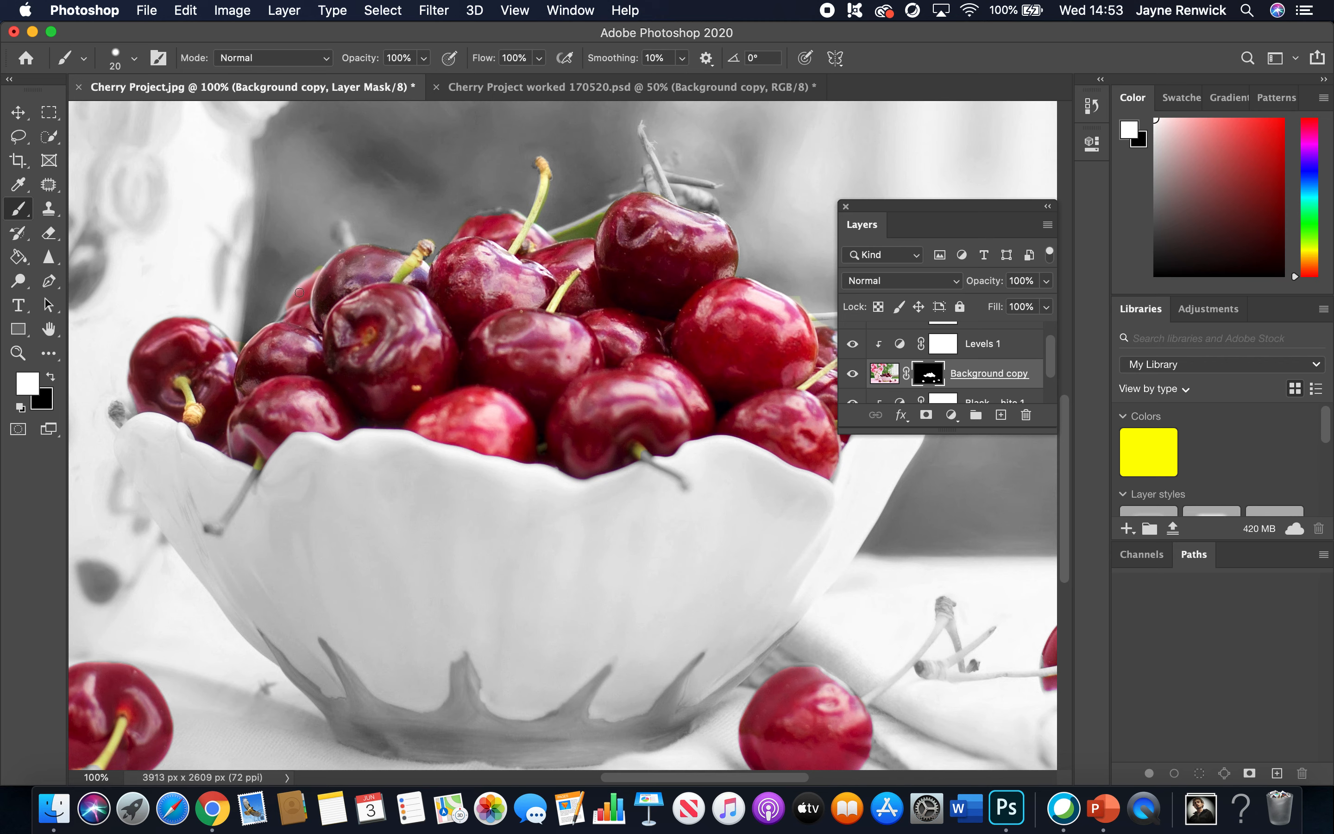
left_click(217, 520)
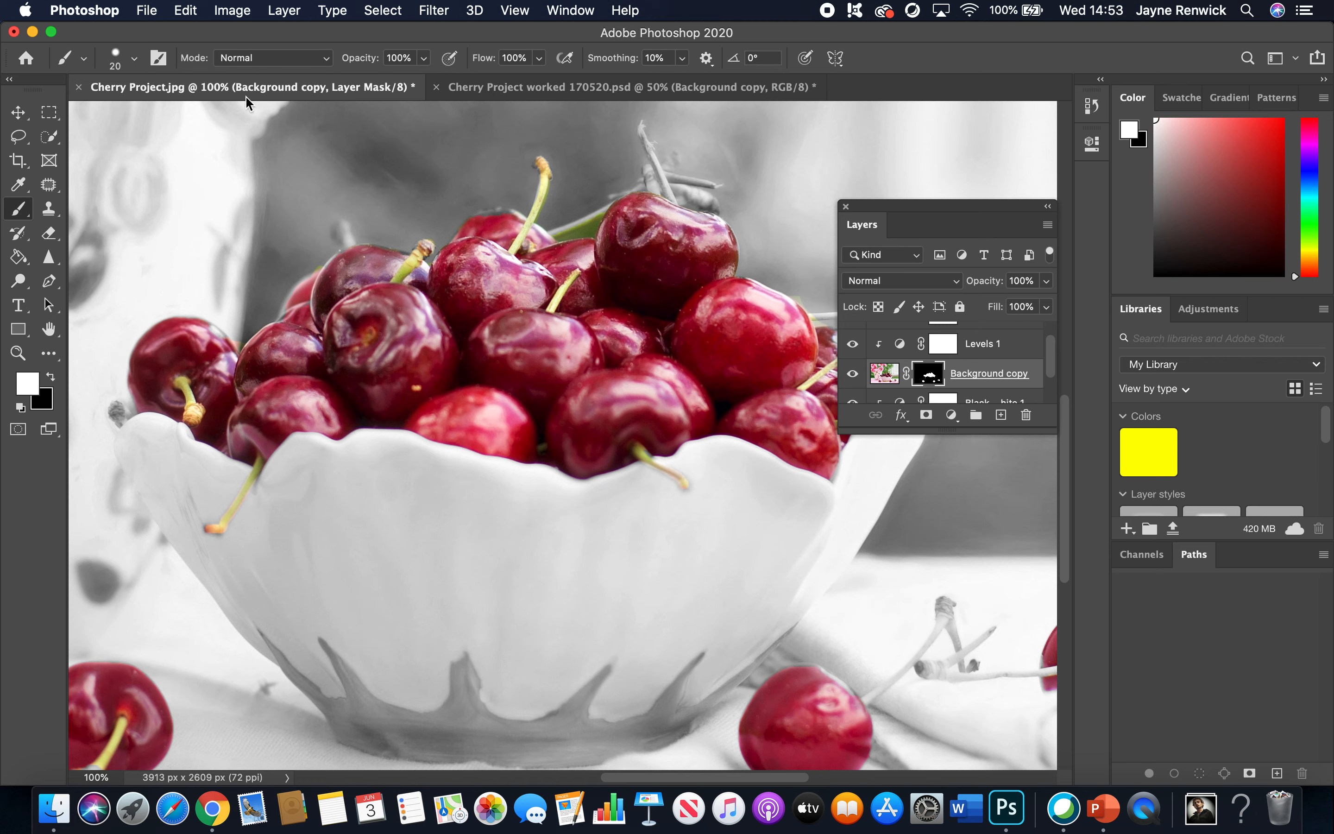
mouse_move(313, 93)
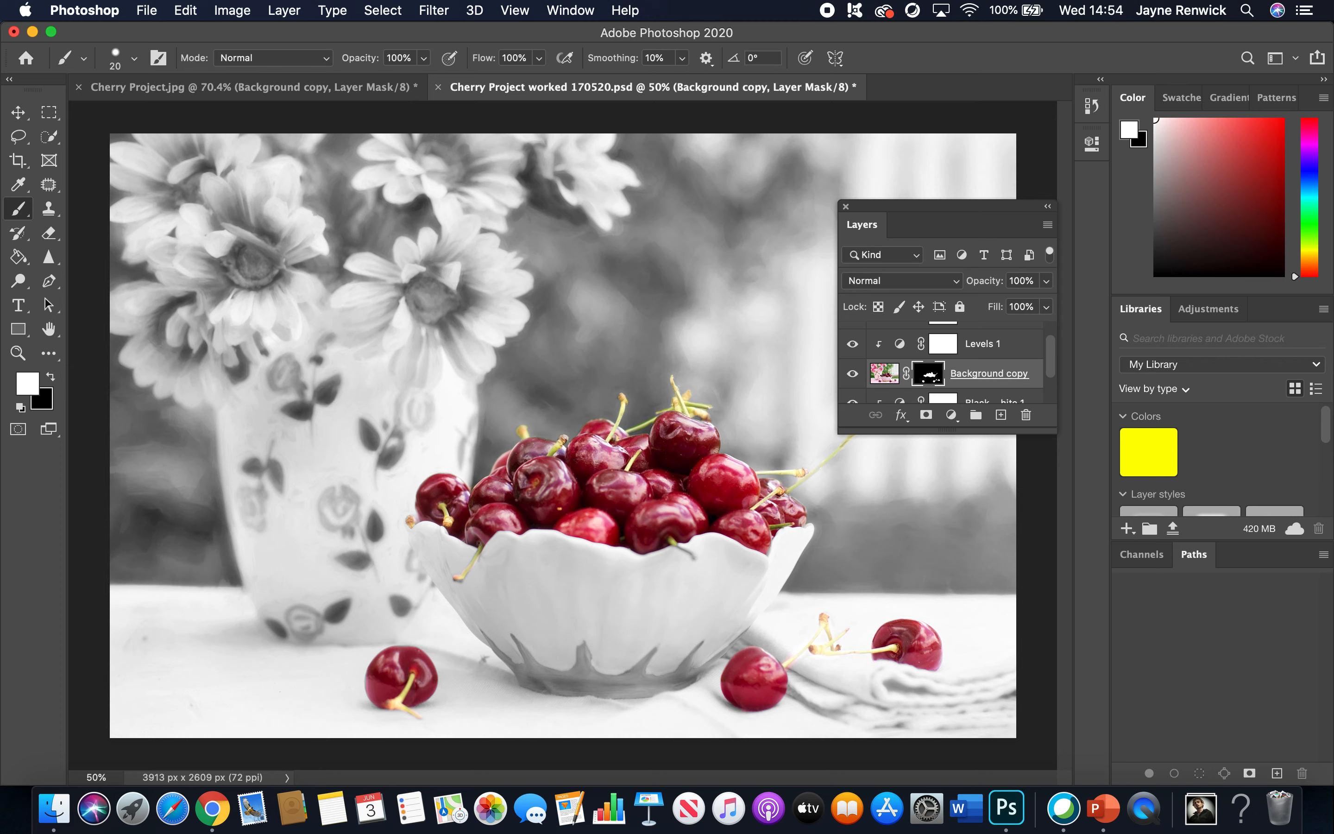
mouse_move(450, 610)
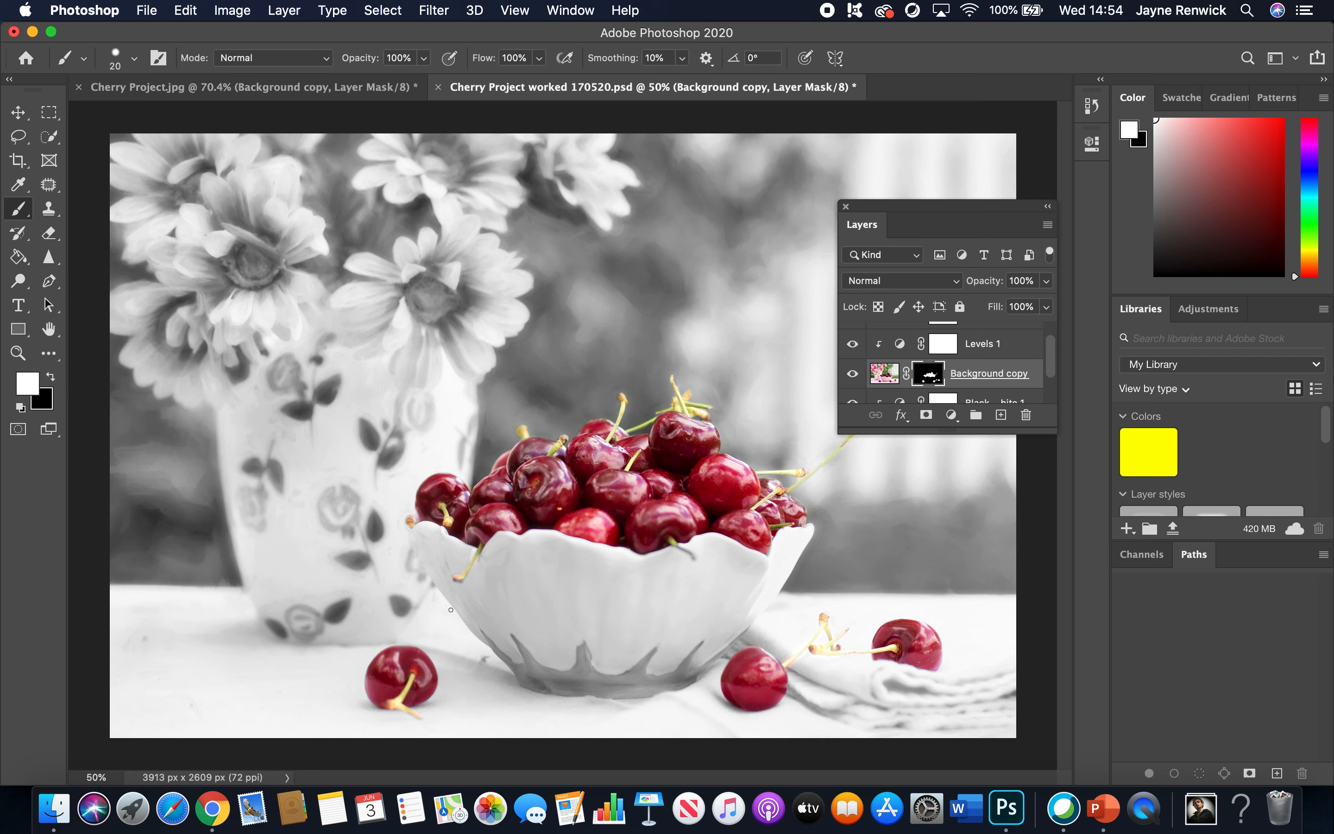
mouse_move(777, 6)
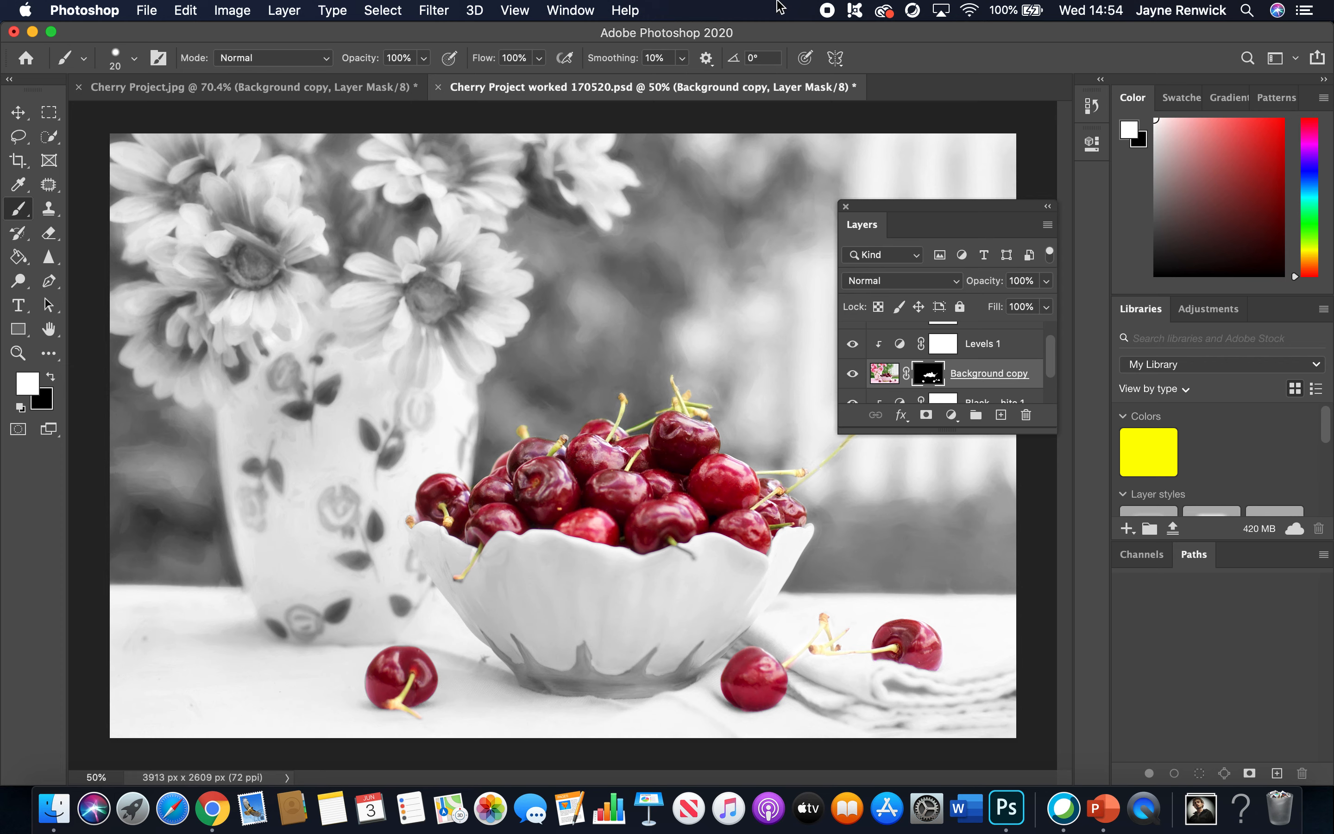